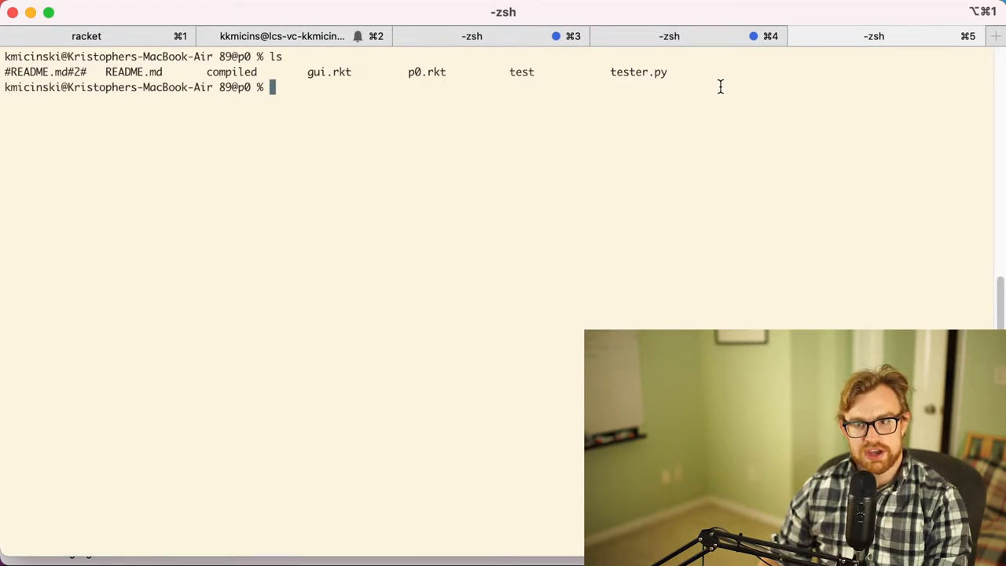
mouse_move(569, 107)
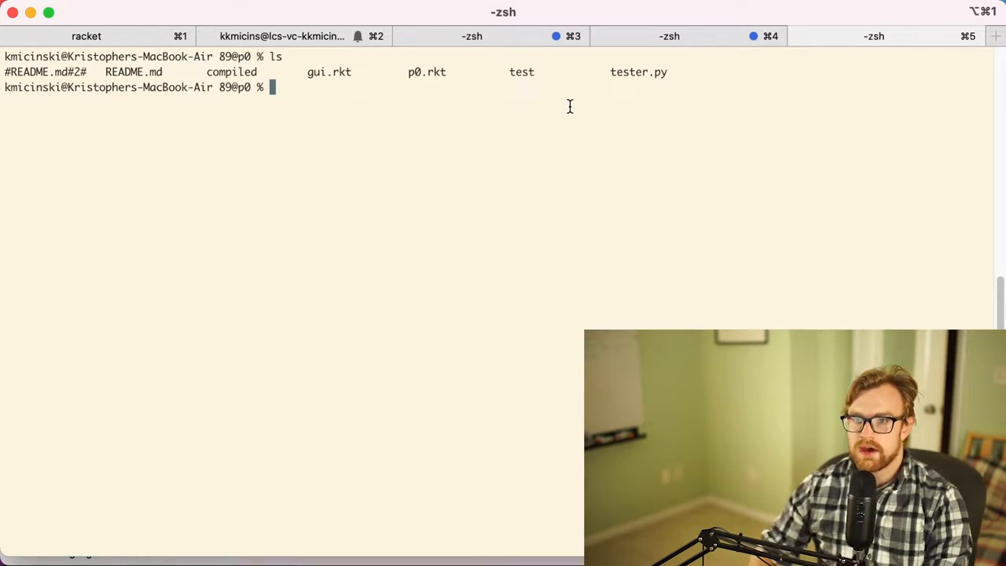
Clear the terminal, cat the p0.rkt starter source and scroll through it
text(clear)
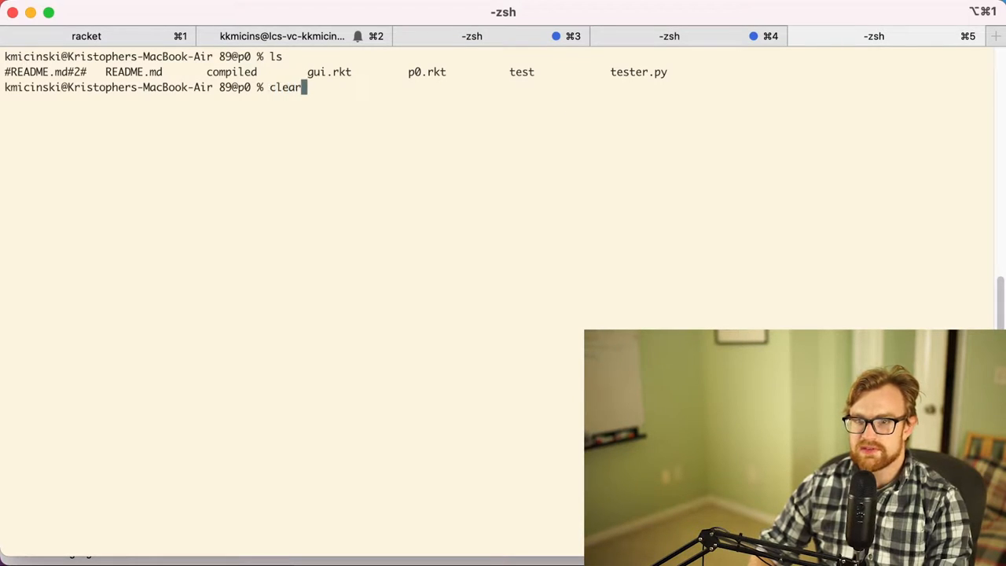
text(cat)
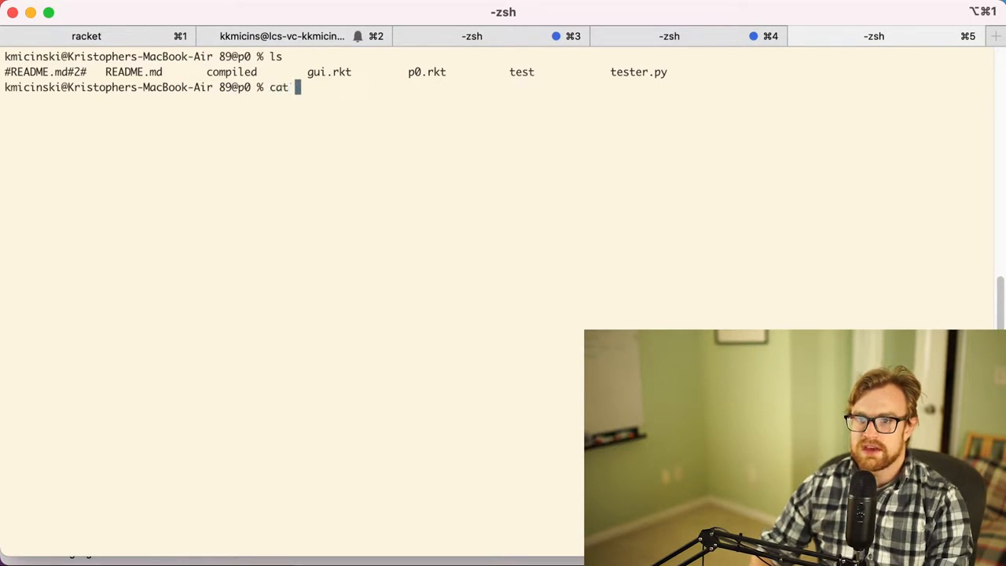
key(Return)
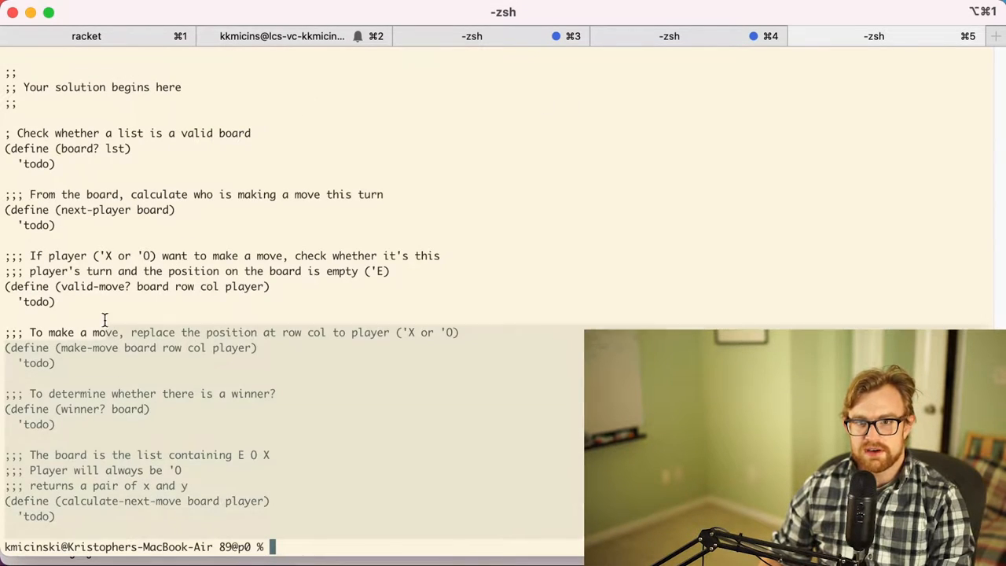
scroll(up, 3)
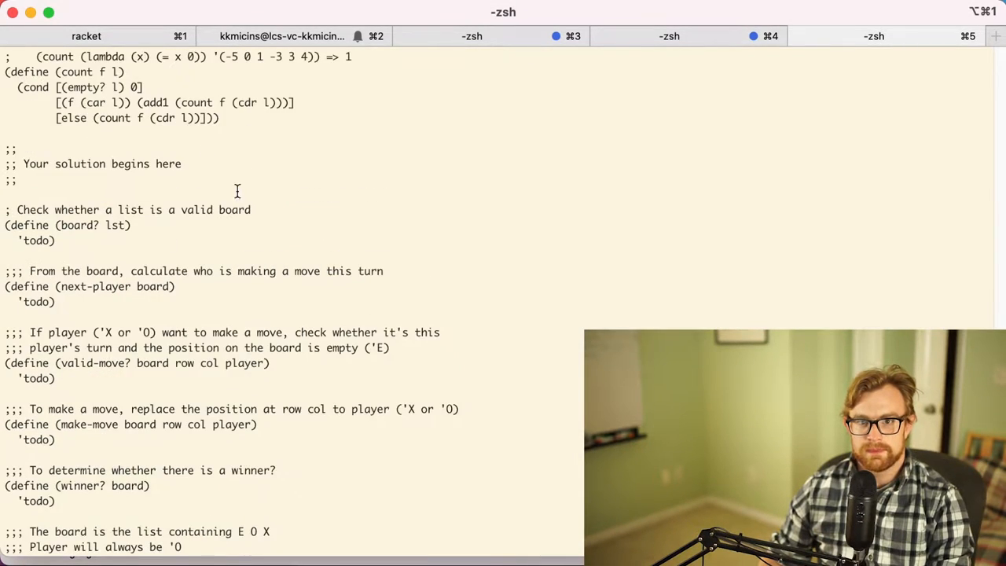
scroll(up, 3)
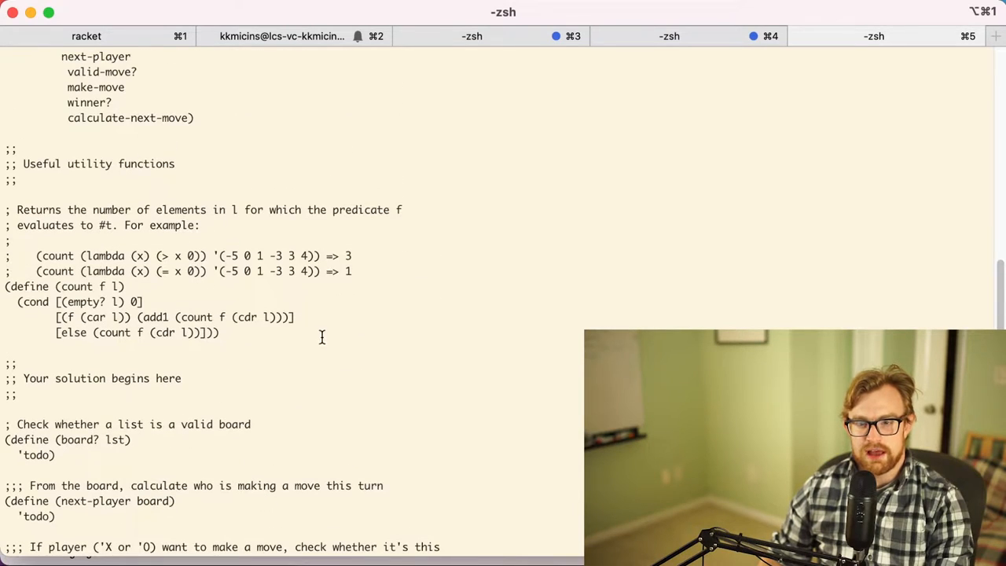
scroll(down, 3)
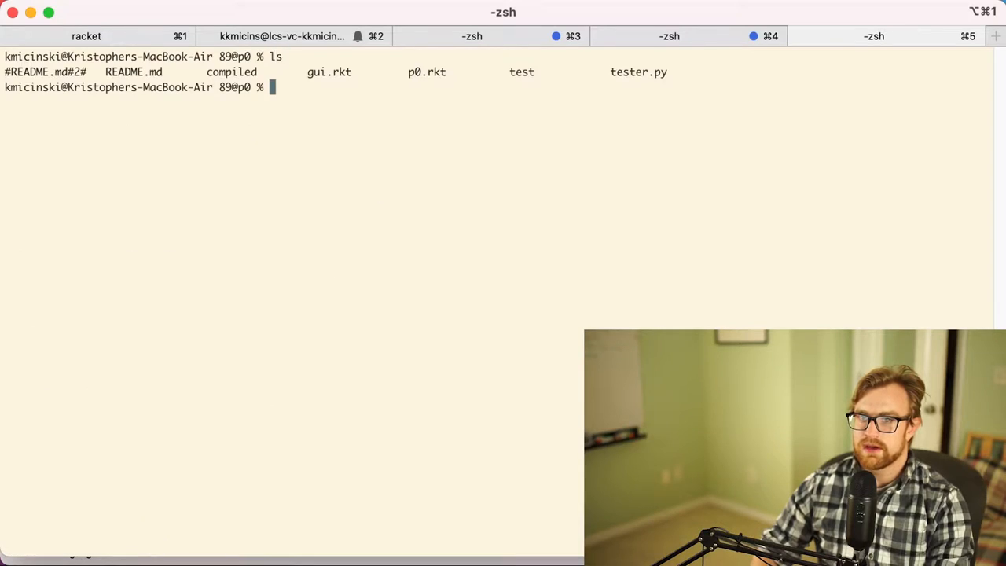
Cat gui.rkt and scroll through the printed tic-tac-toe GUI source
text(cat p)
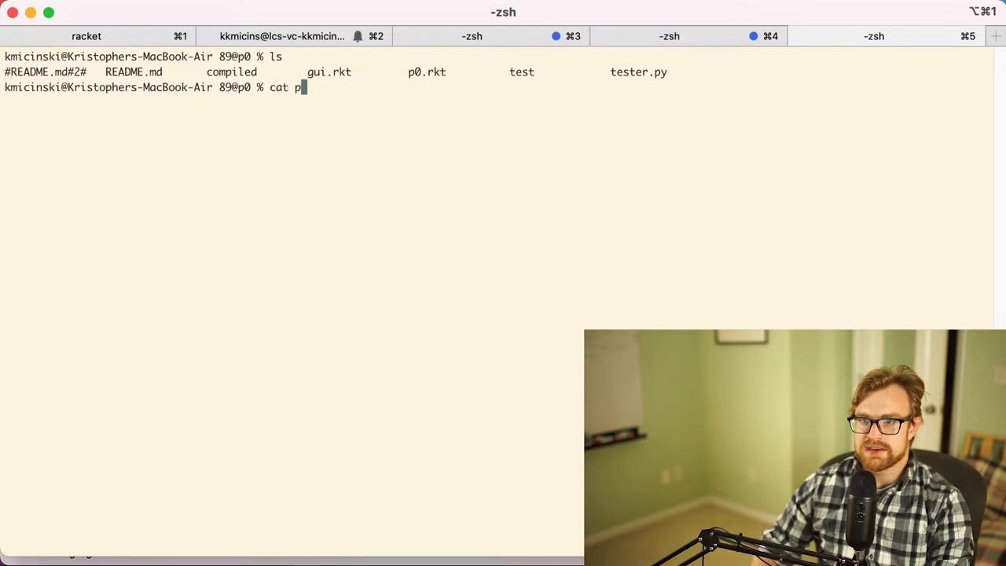
key(Return)
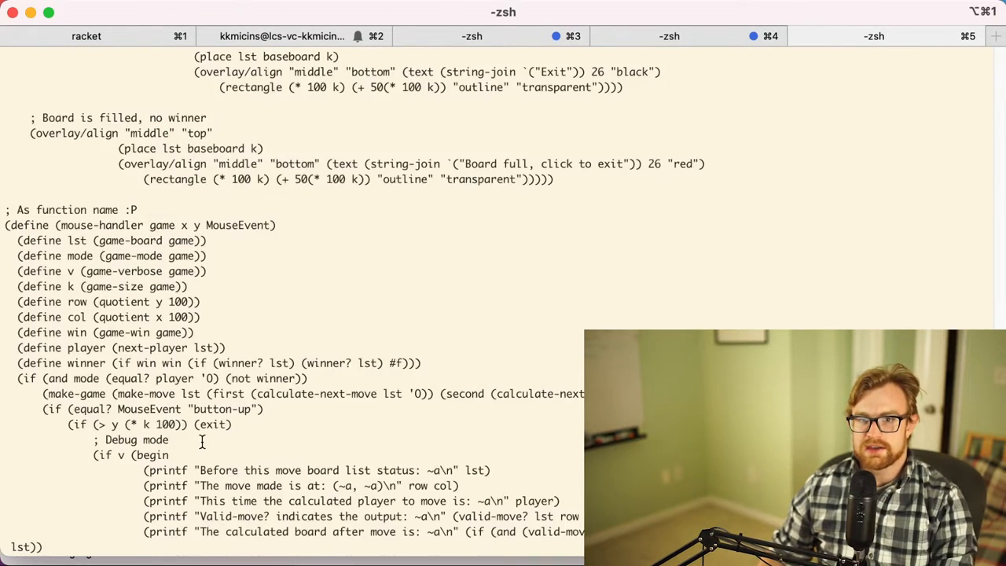
scroll(up, 3)
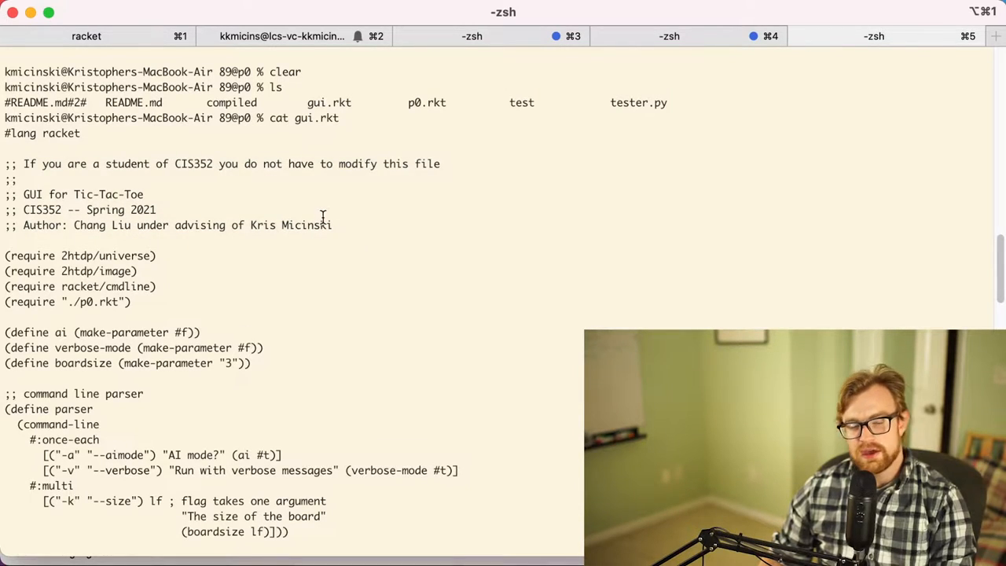
scroll(down, 3)
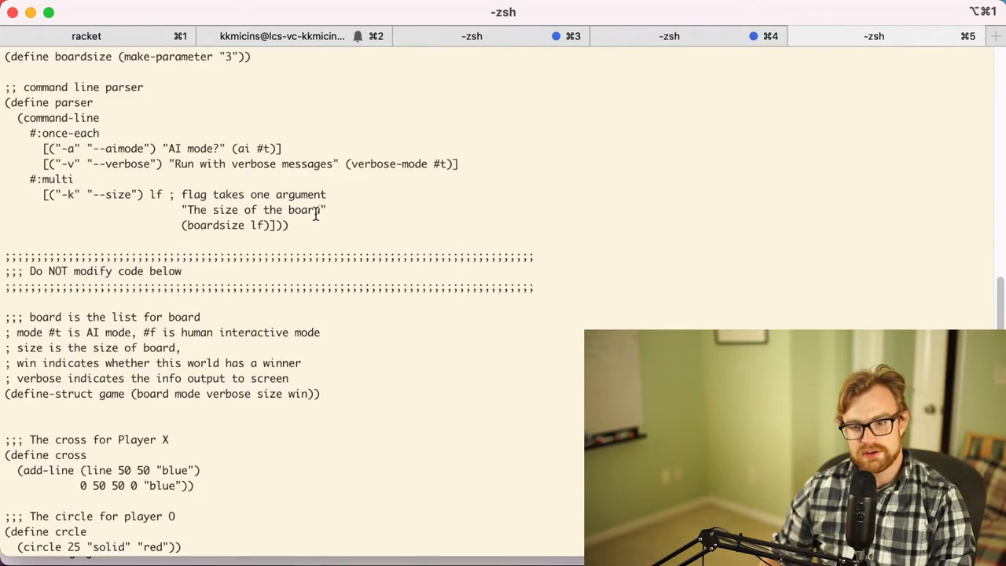
scroll(down, 3)
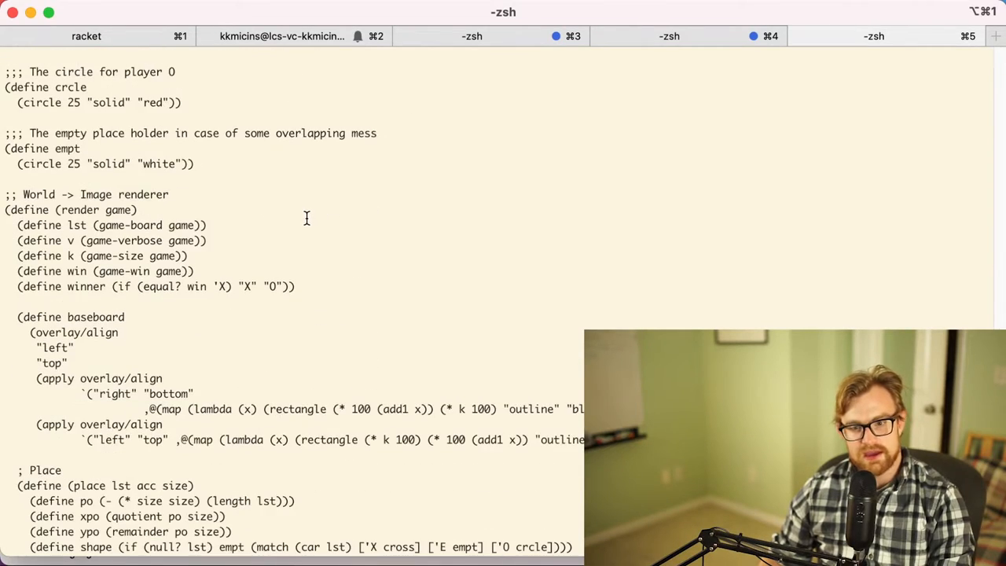
scroll(down, 3)
text(cp ~/projects/cis352-s21-projects/p0/p0.rkt)
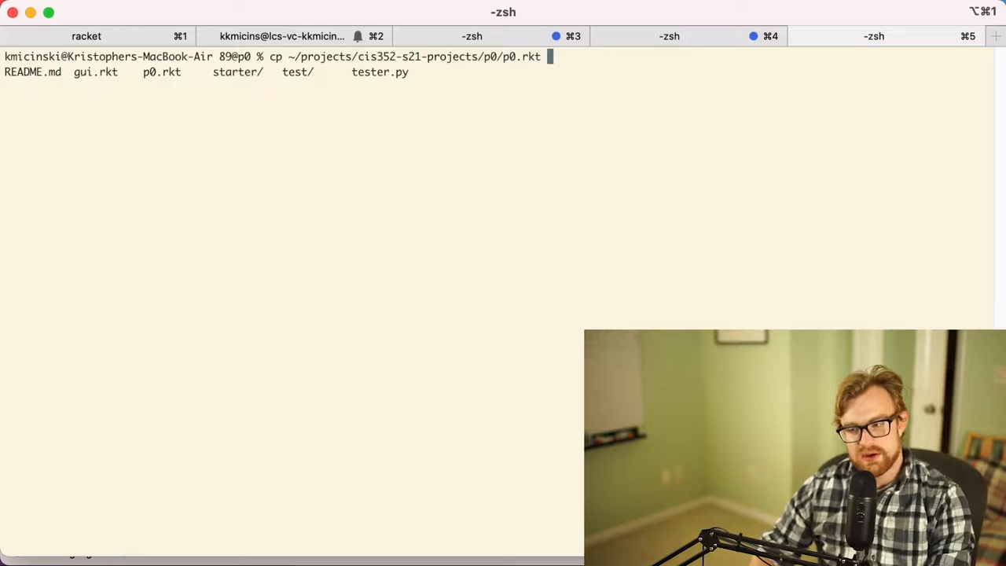
Copy the completed p0.rkt into this folder, run racket gui.rkt, then start sourcing the shell config after 'command not found'
text(.)
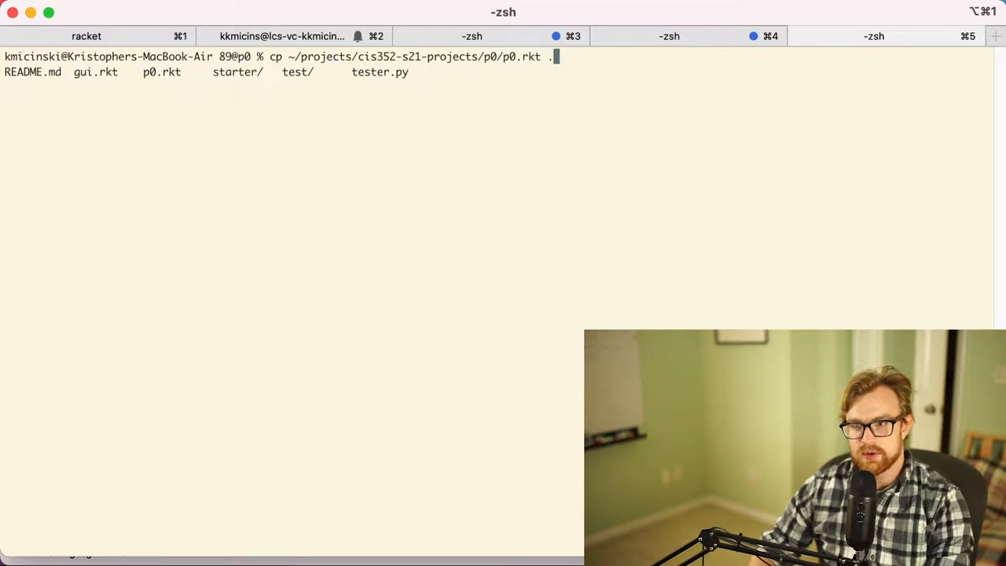
key(Return)
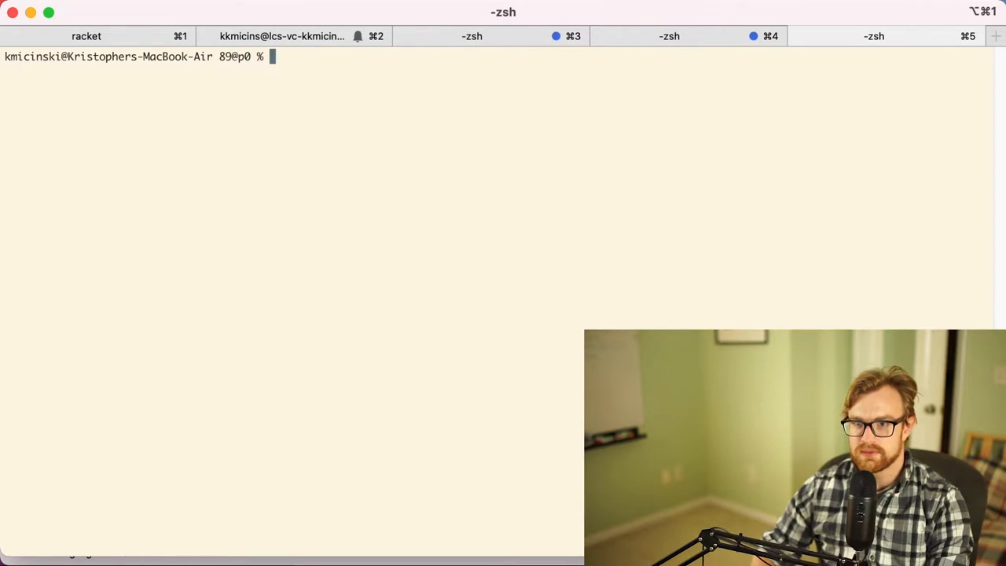
text(racket)
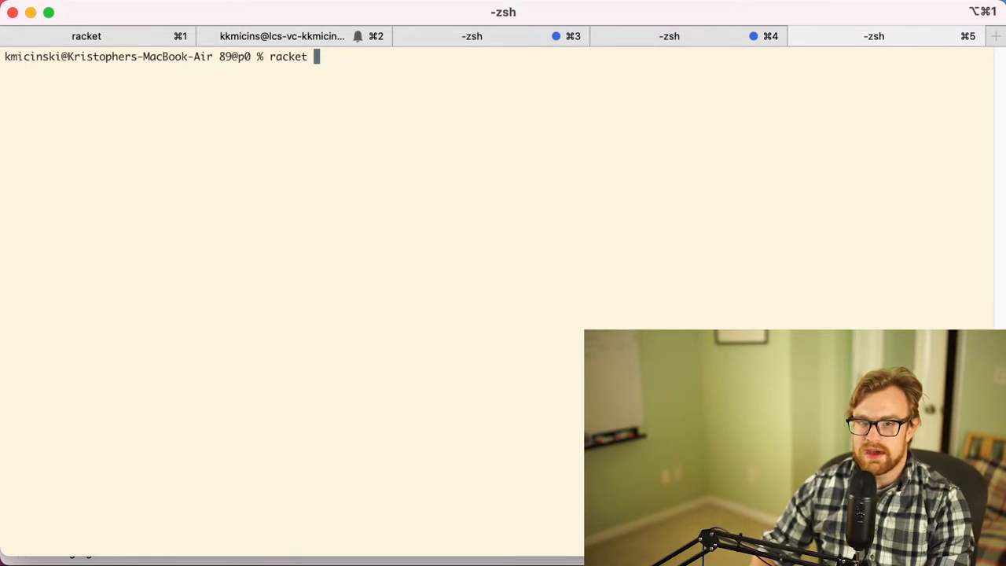
text(gui.rkt)
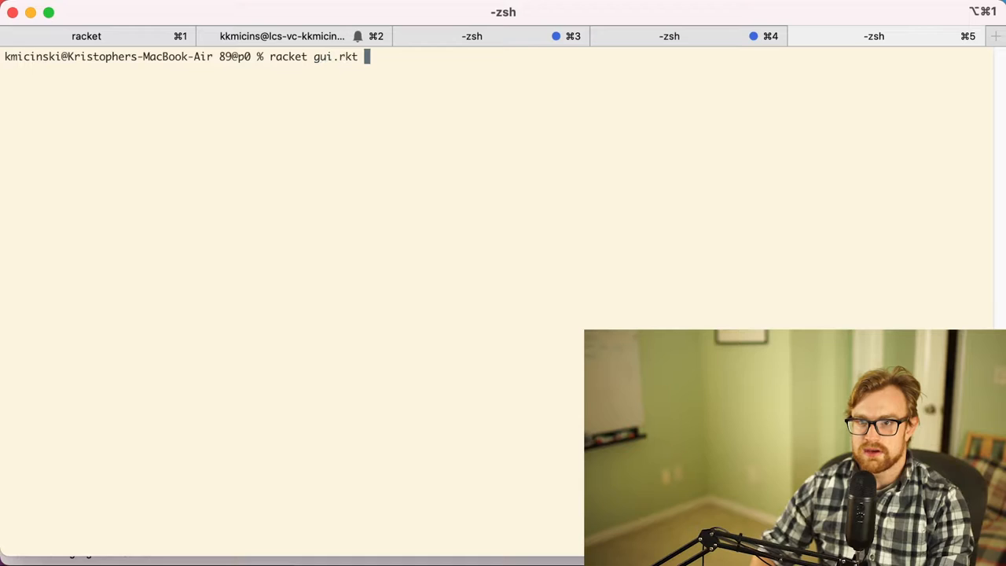
key(Return)
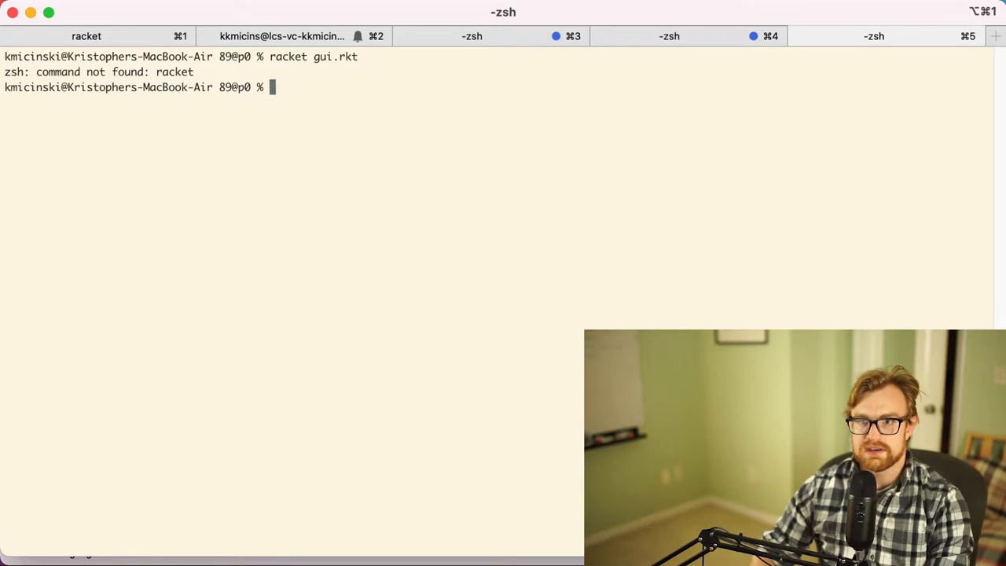
text(source ~/.)
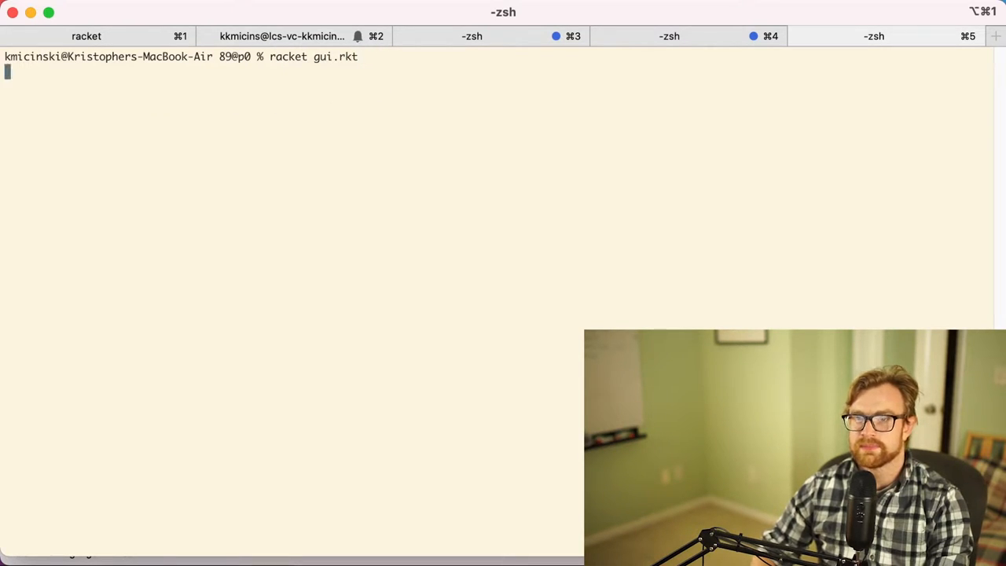
Launch the tic-tac-toe board, place an X in the bottom-left square, then return to the terminal
key(Return)
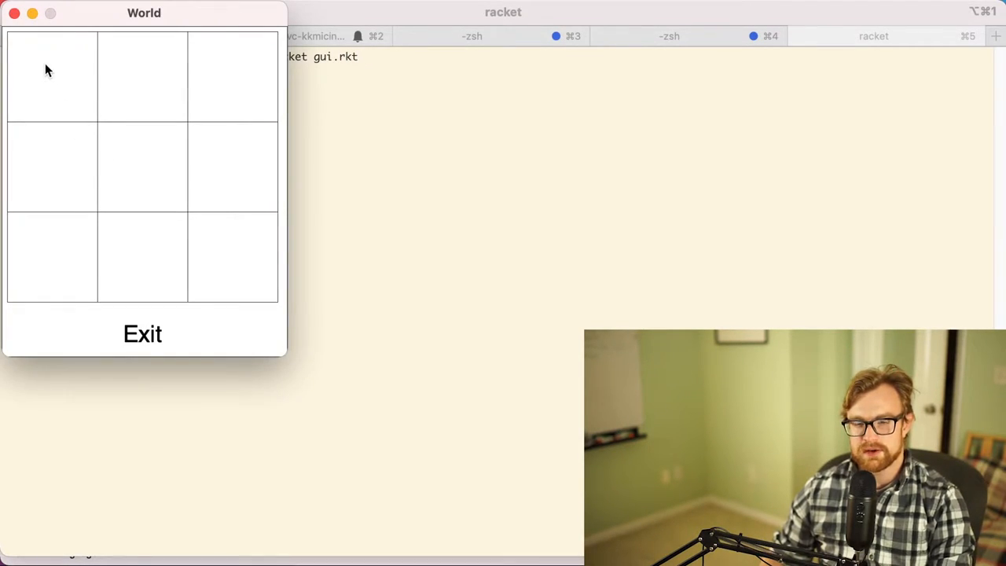
mouse_move(63, 76)
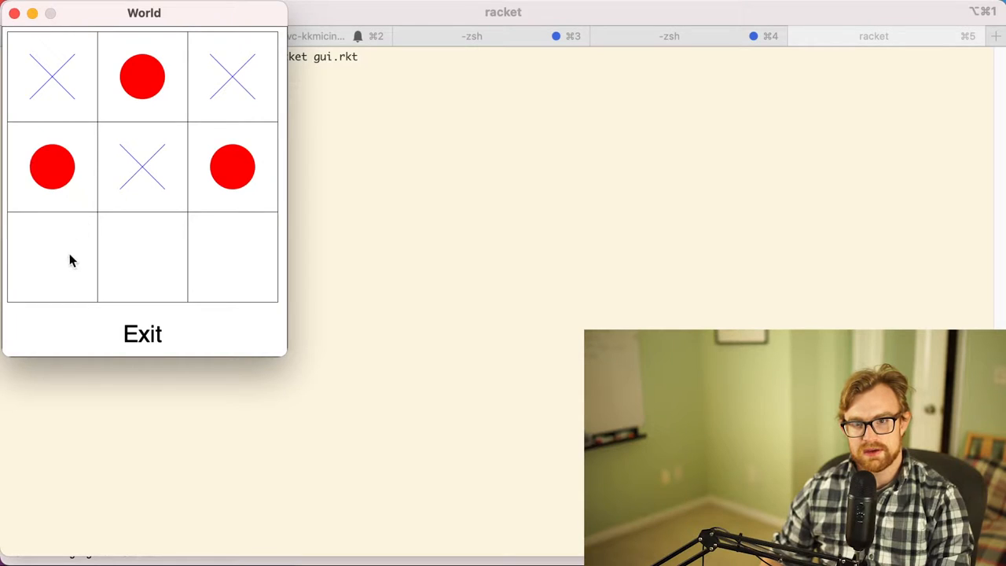
click(51, 258)
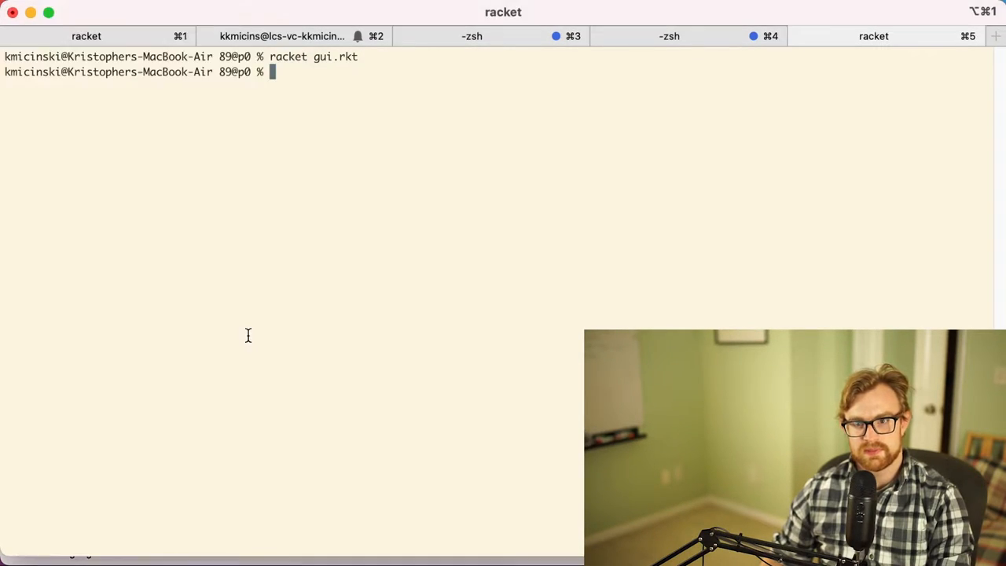
click(874, 37)
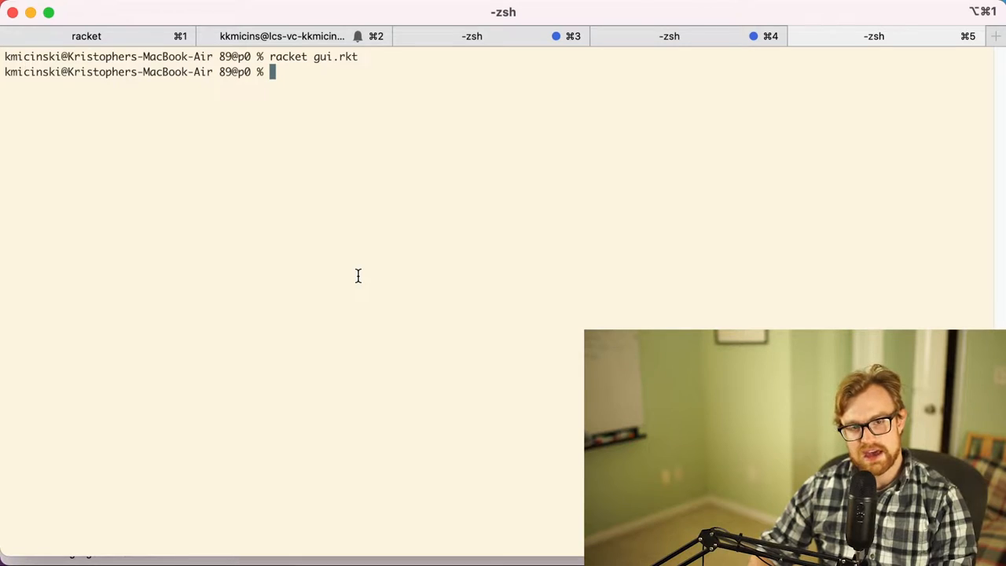
Run python3 tester.py -a and scroll through the all-PASSED public test results
text(python3)
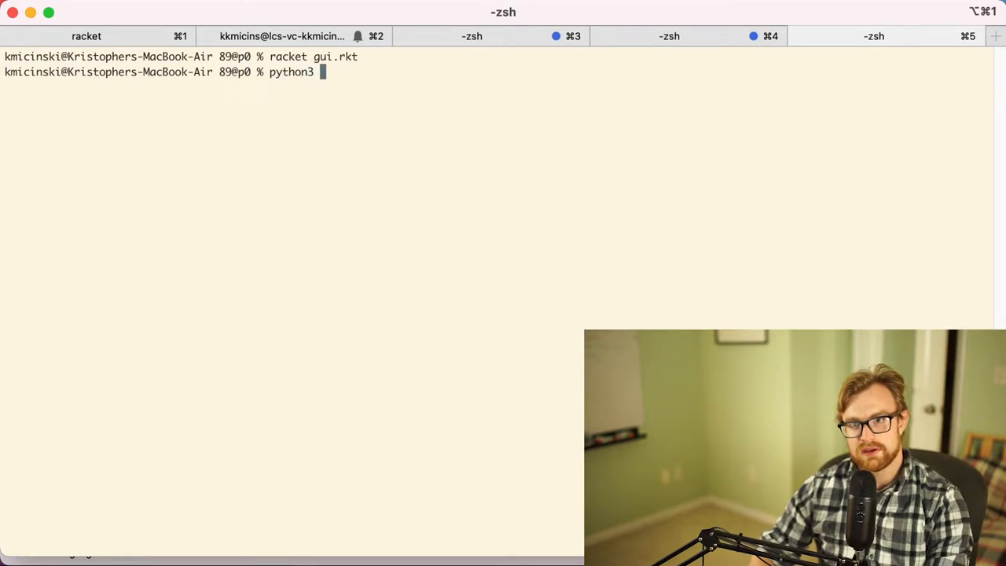
text(tester.py)
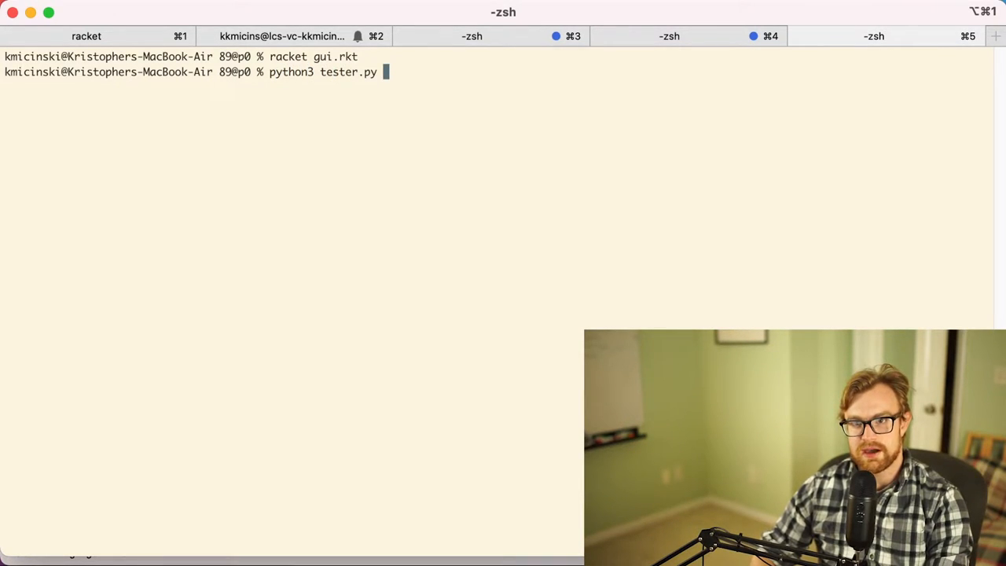
key(Return)
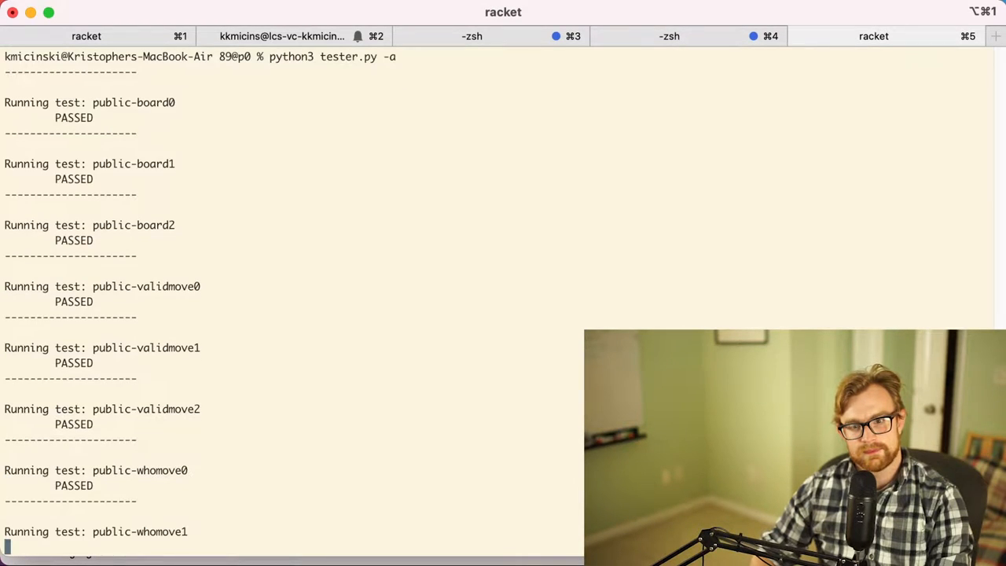
scroll(down, 3)
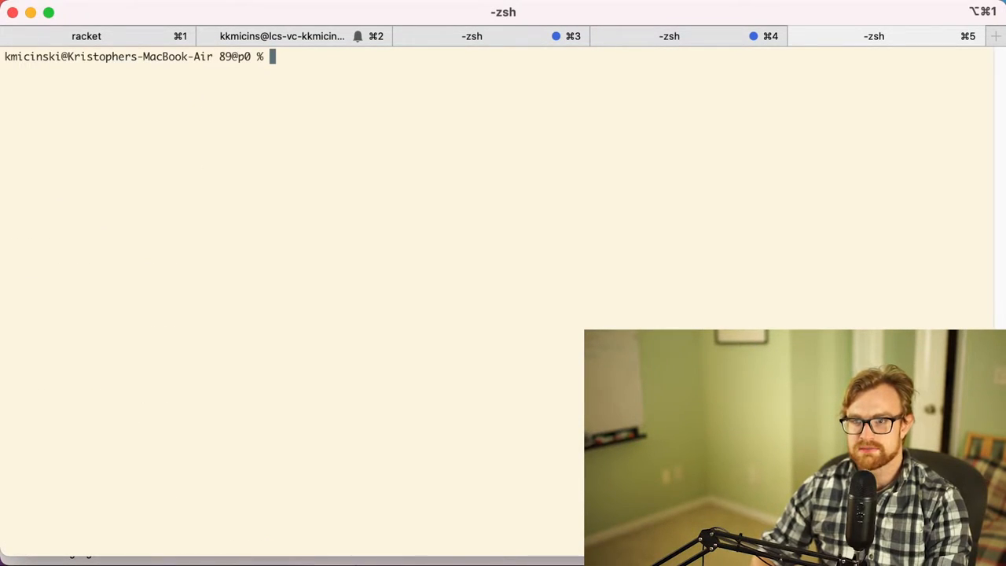
Check git status . and make a first commit attempt with message "adding p0"
text(git)
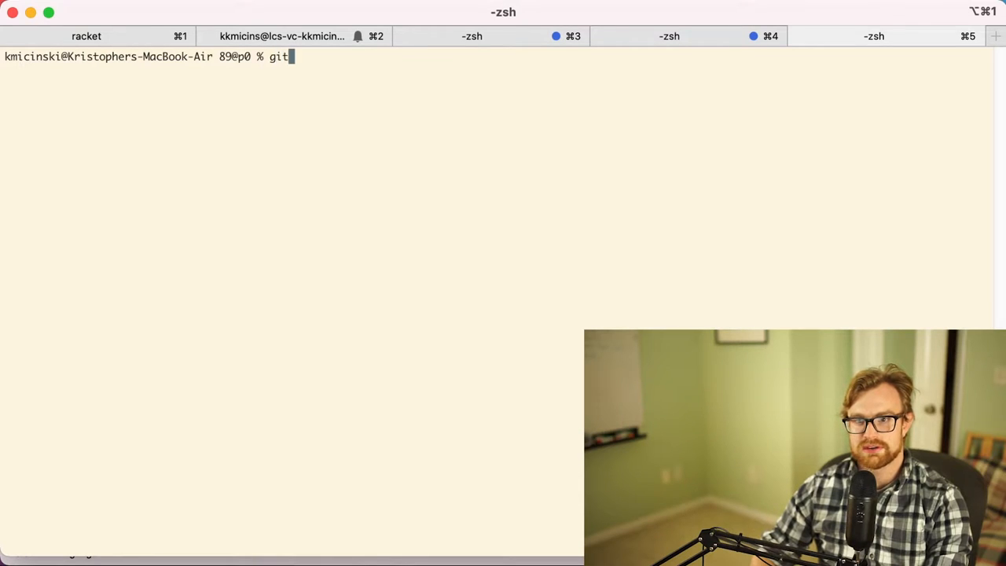
text(status .)
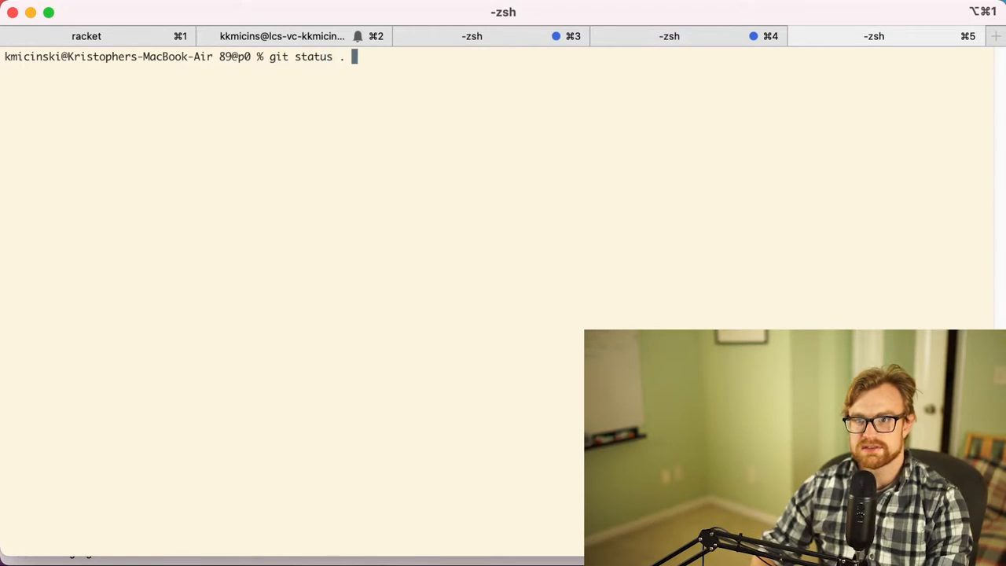
key(Return)
text(git c)
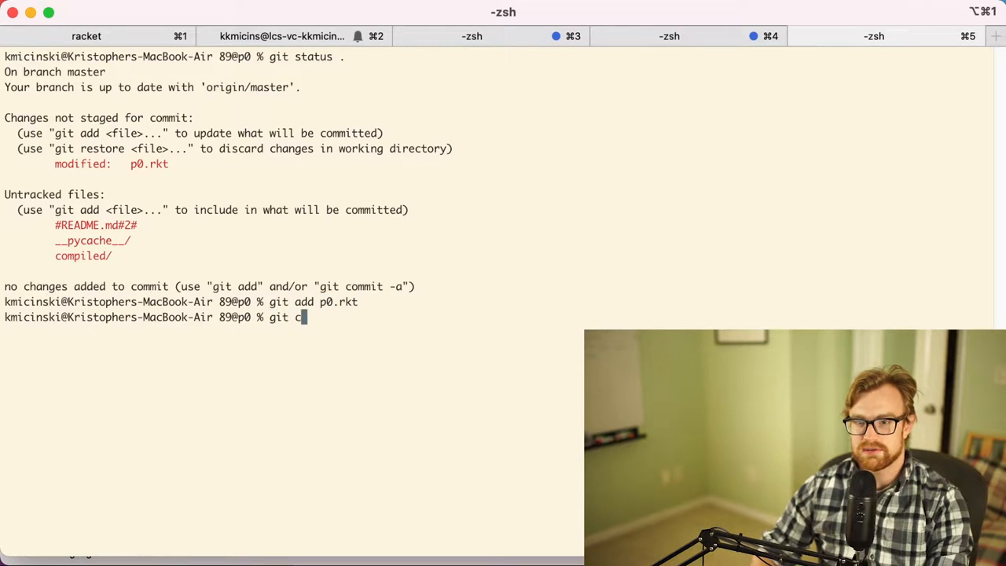
text(ommit -m "d)
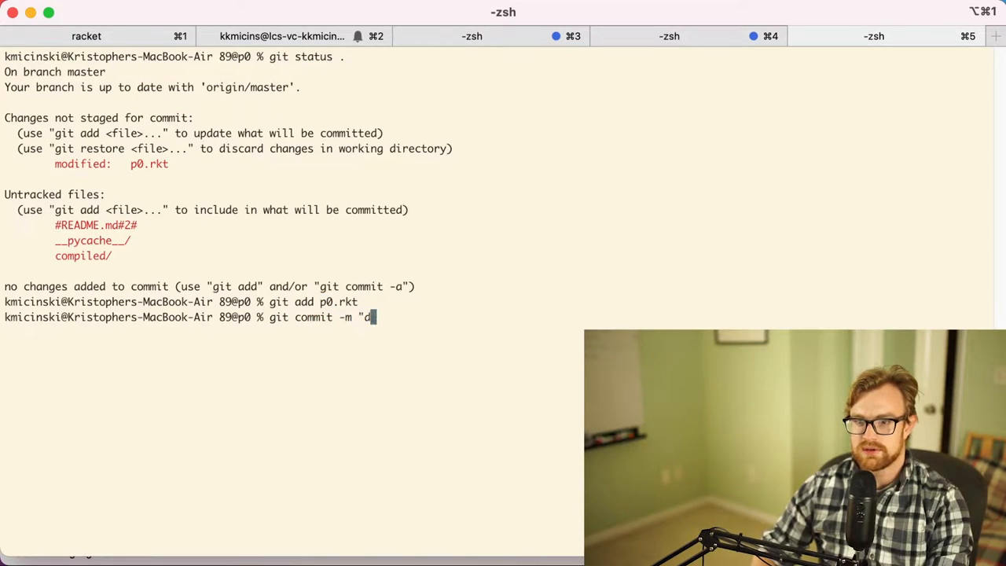
text(dding p0")
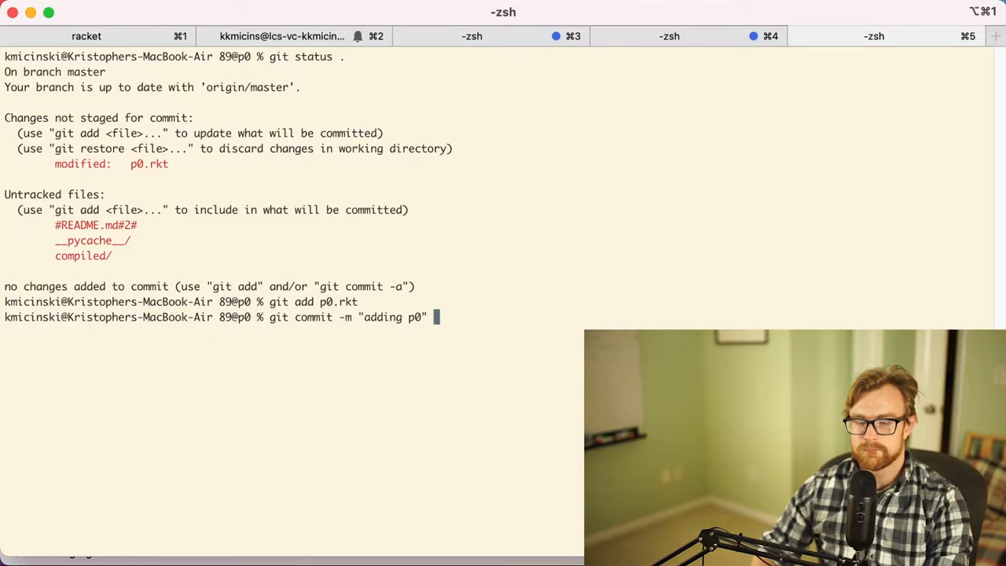
key(Return)
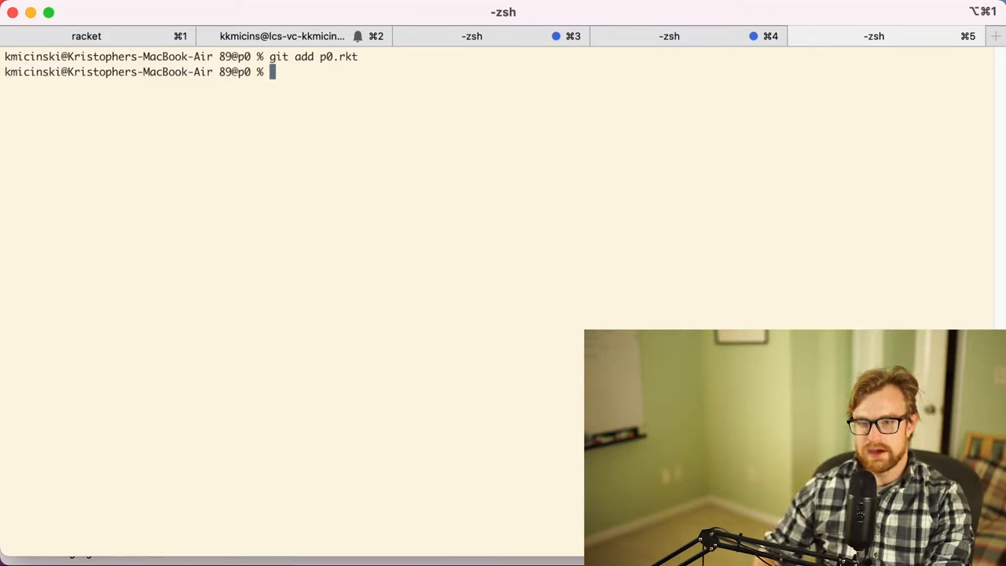
Commit p0.rkt as "adding p0" and push it to origin master
text(git c)
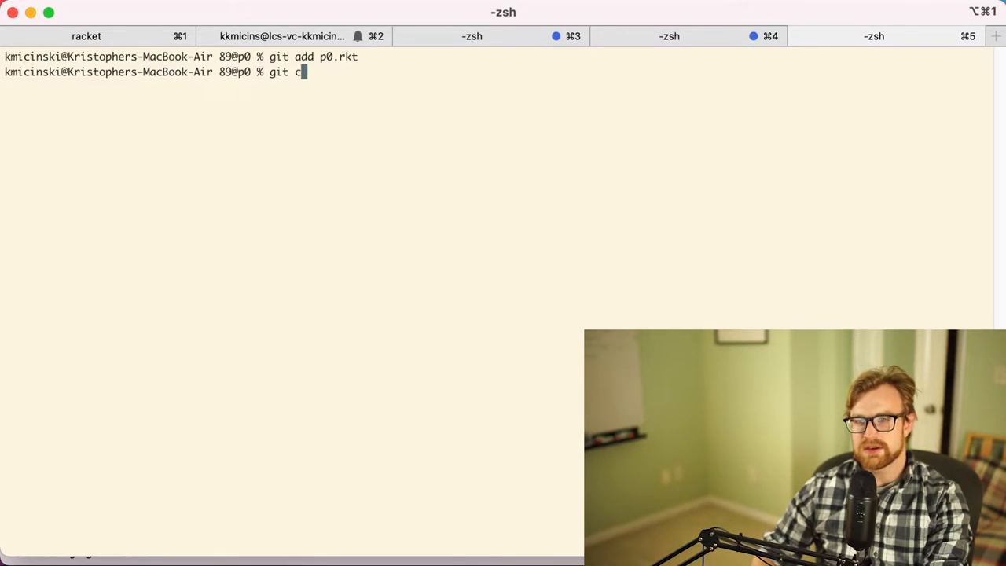
text(ommit -m "a)
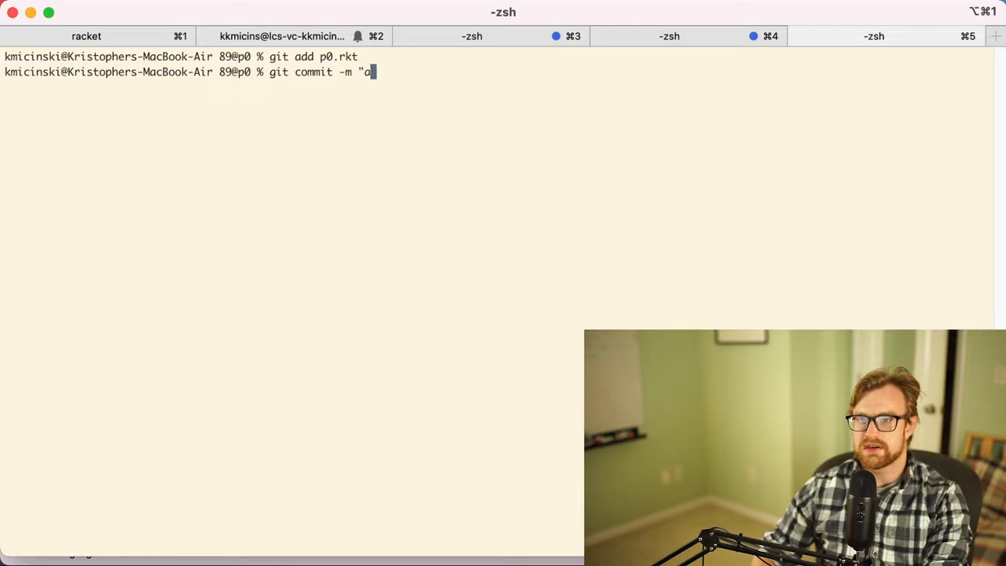
key(Return)
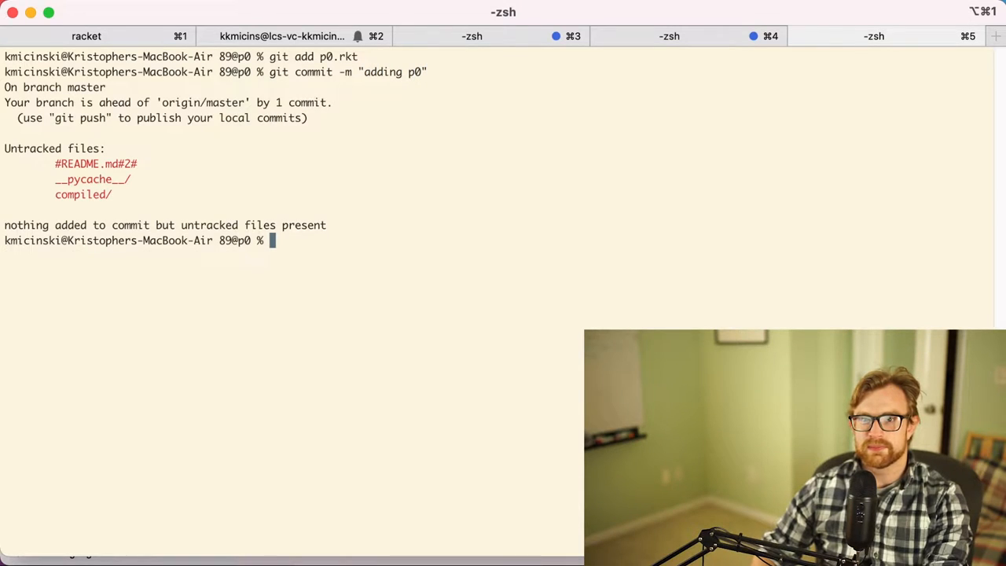
text(gitpush -u or)
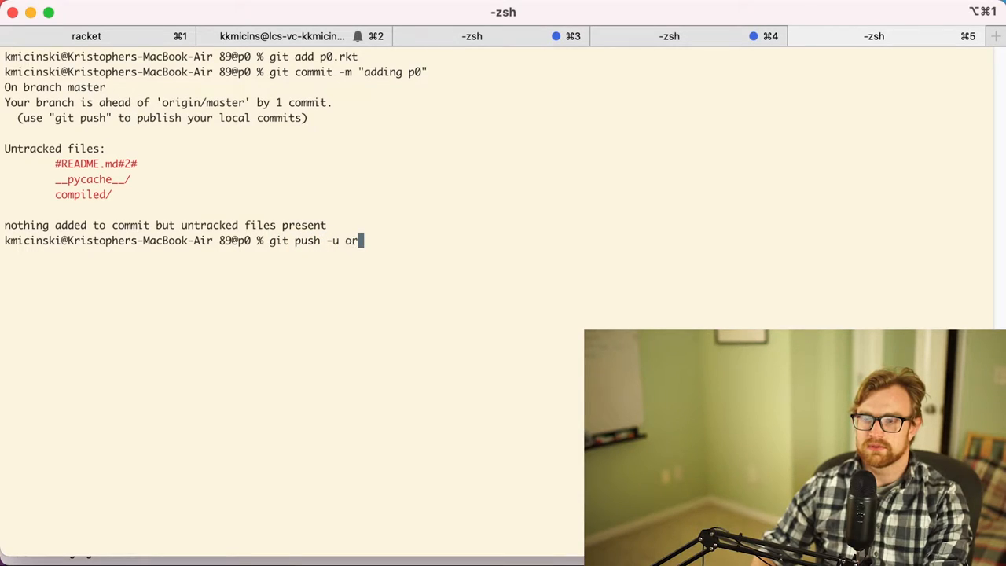
key(Return)
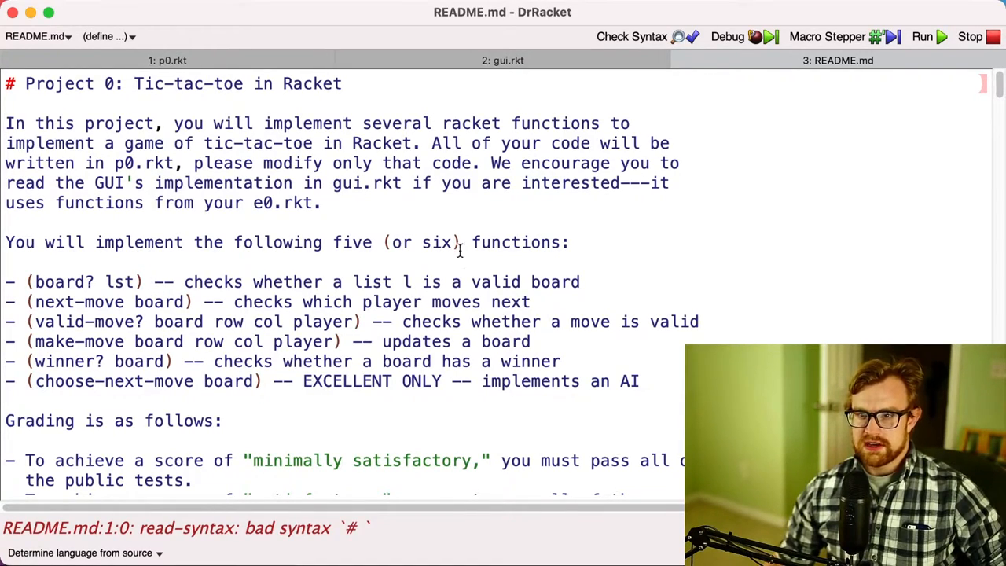
Scroll the README's function list and select (choose-next-move board) to emphasise the AI function
scroll(down, 3)
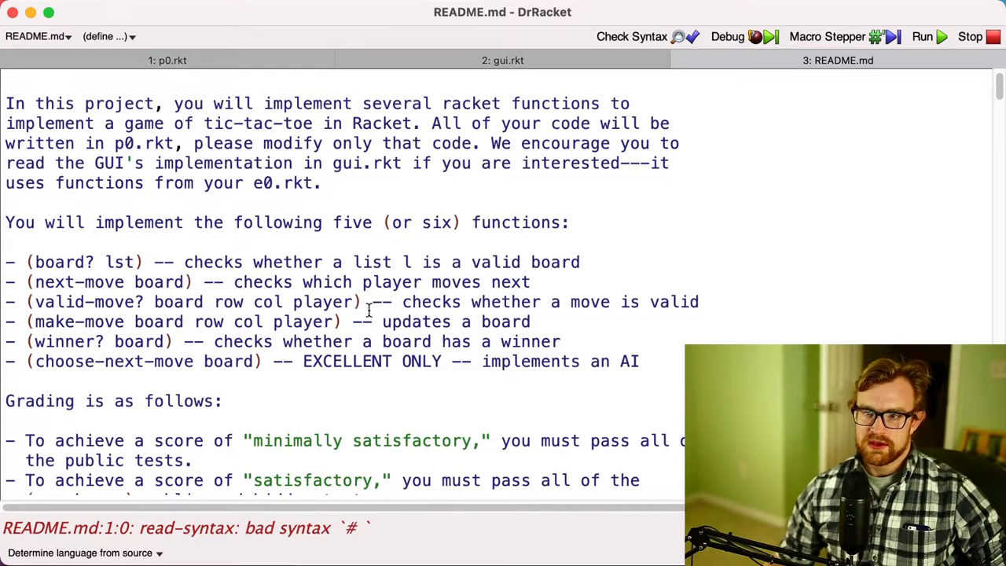
drag(24, 261, 561, 341)
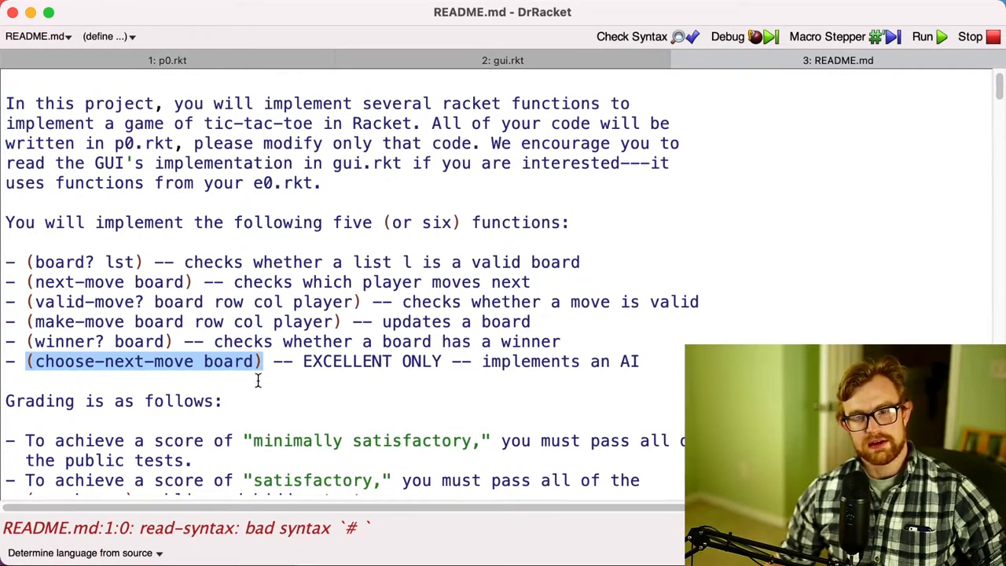
scroll(down, 3)
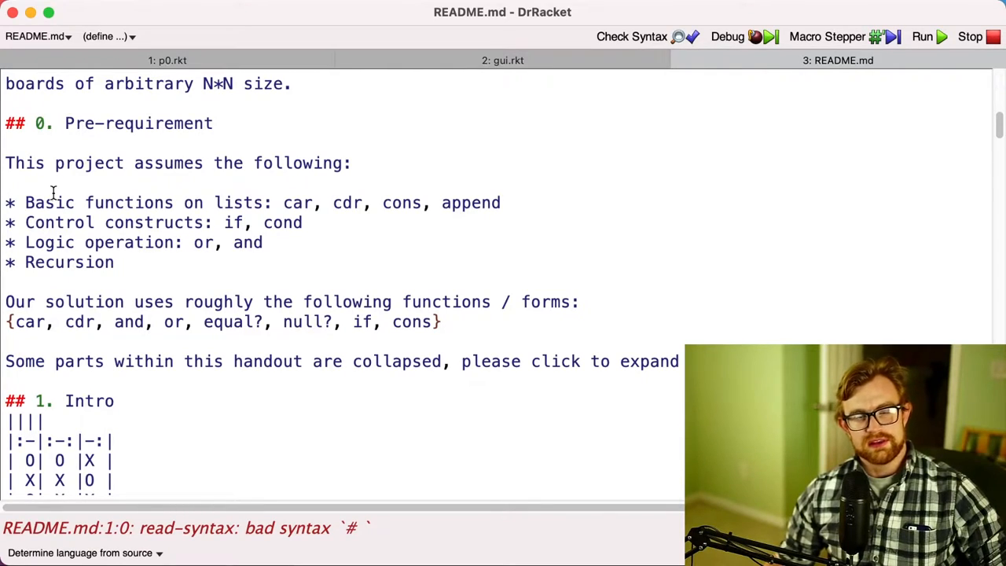
mouse_move(302, 208)
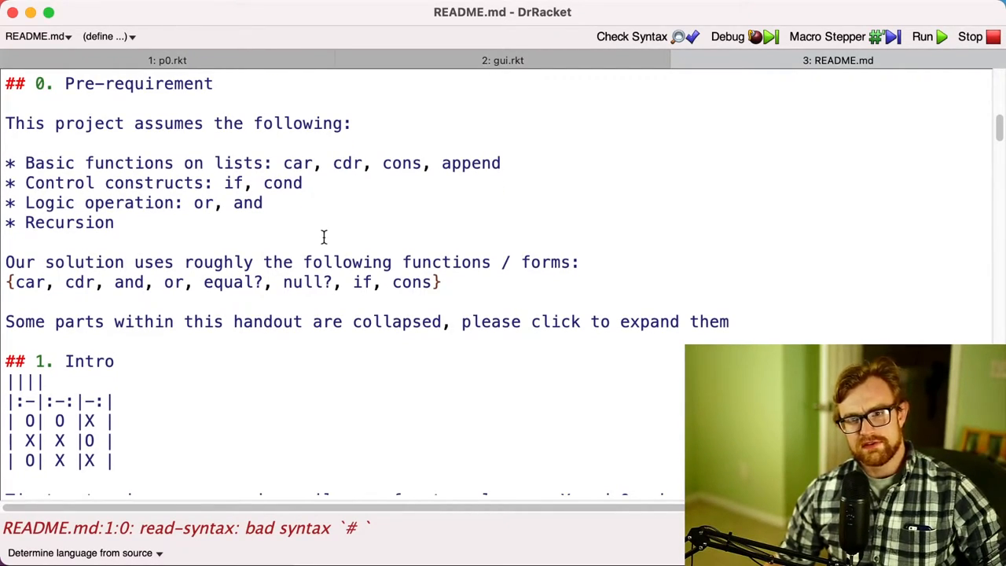
mouse_move(292, 251)
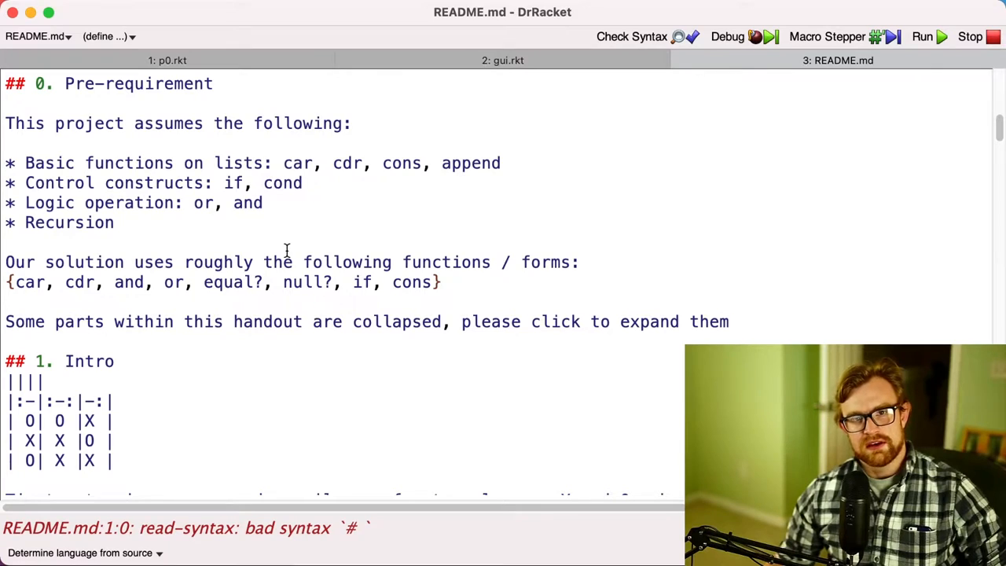
mouse_move(291, 280)
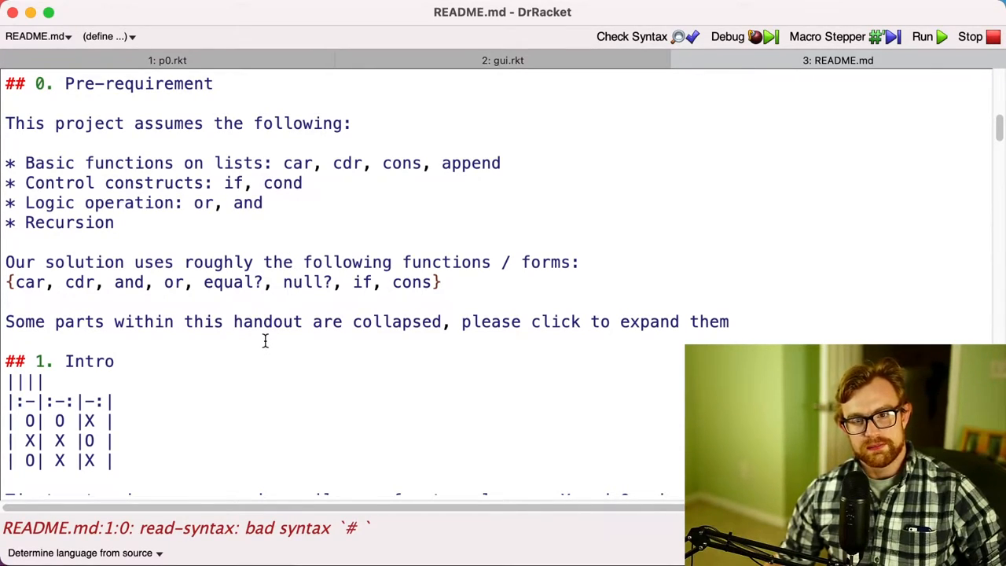
Scroll to the board-representation section and highlight the sample empty 3x3 board rows
scroll(down, 3)
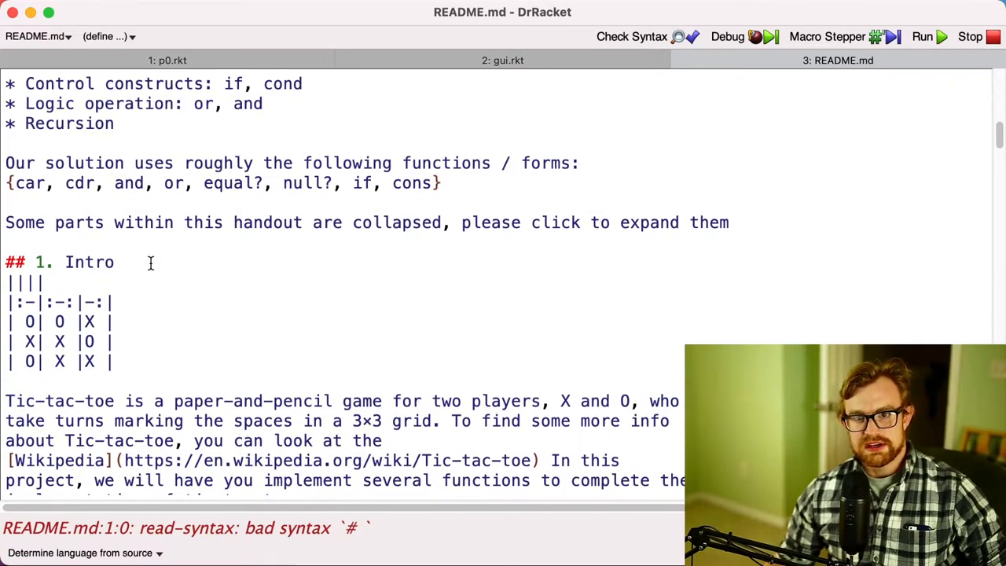
scroll(down, 3)
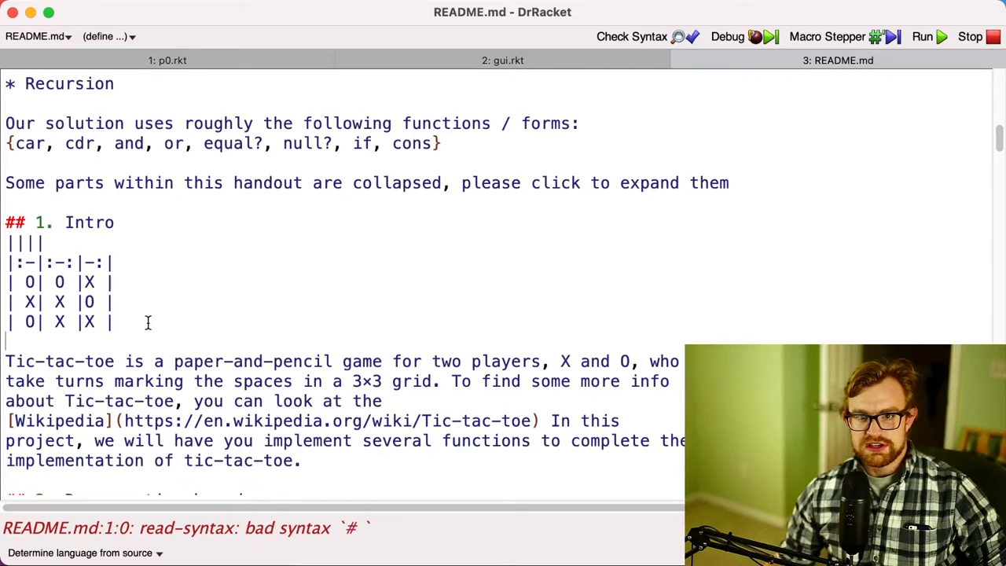
drag(31, 282, 113, 322)
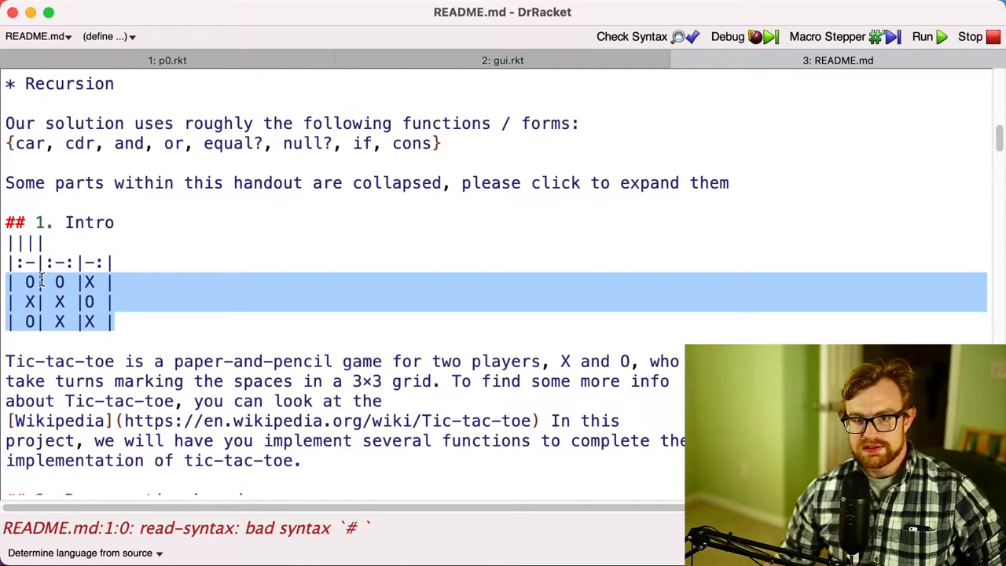
click(94, 302)
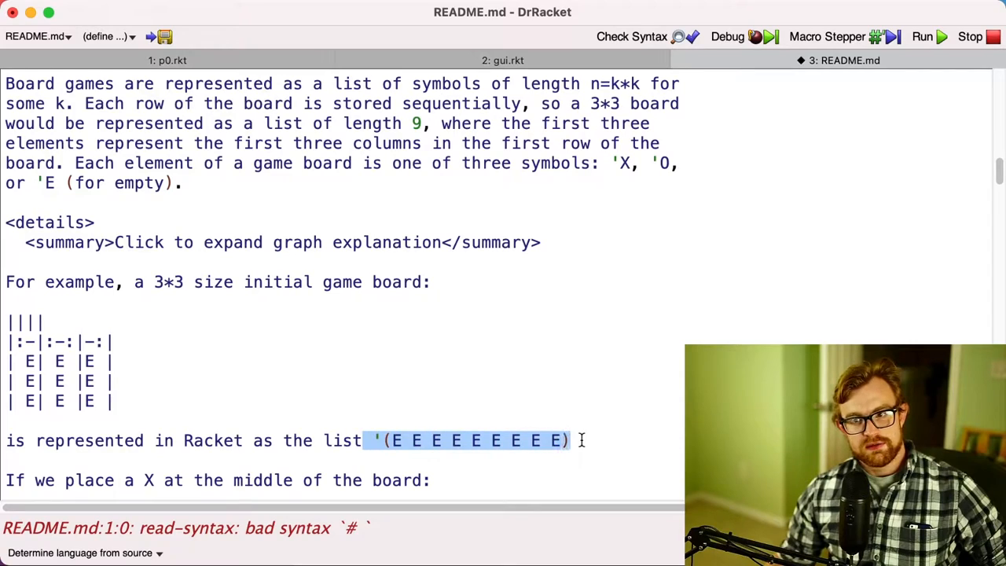
click(551, 440)
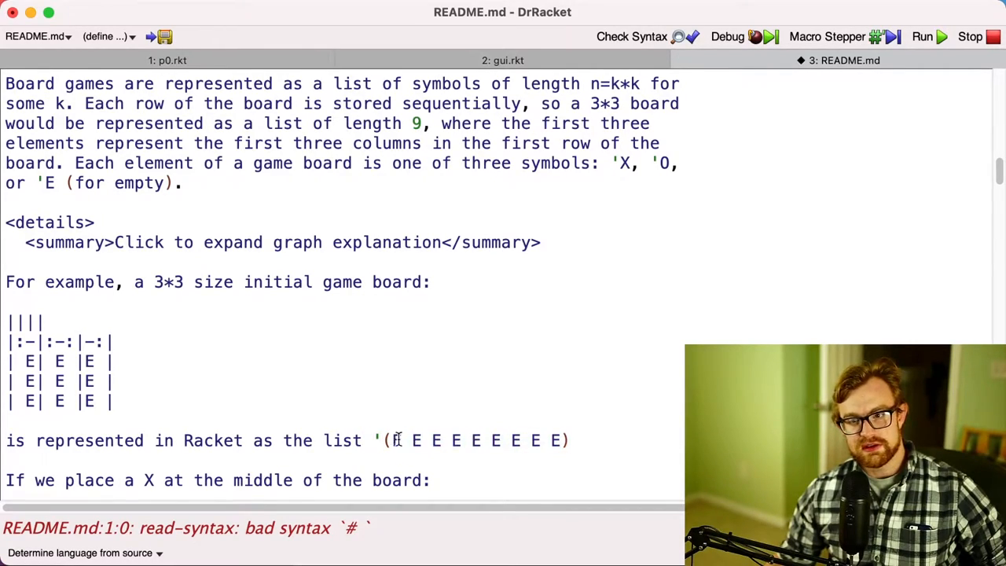
double_click(396, 440)
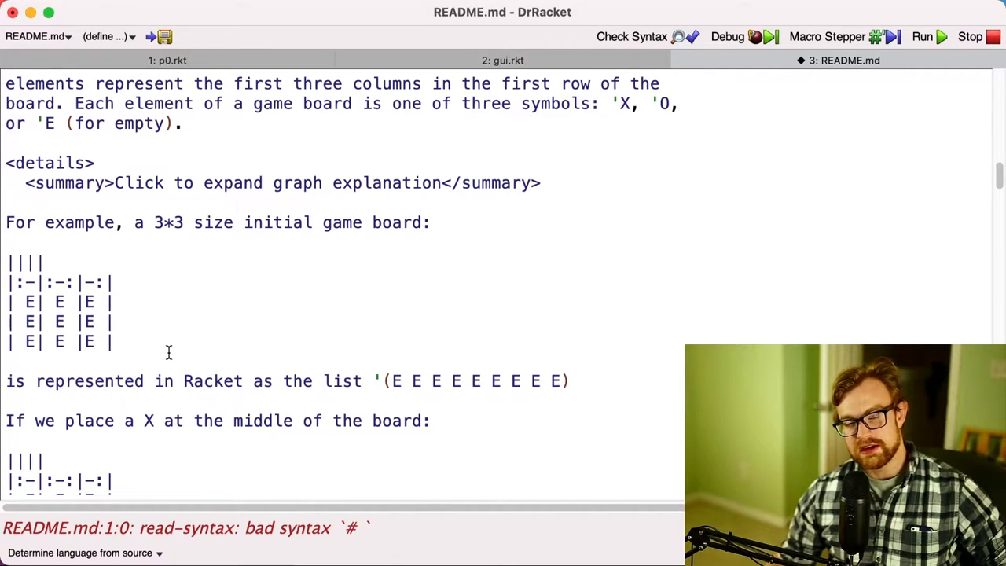
Scroll to the X-in-the-middle example and select its list '(E E E E X E E E E)
scroll(down, 3)
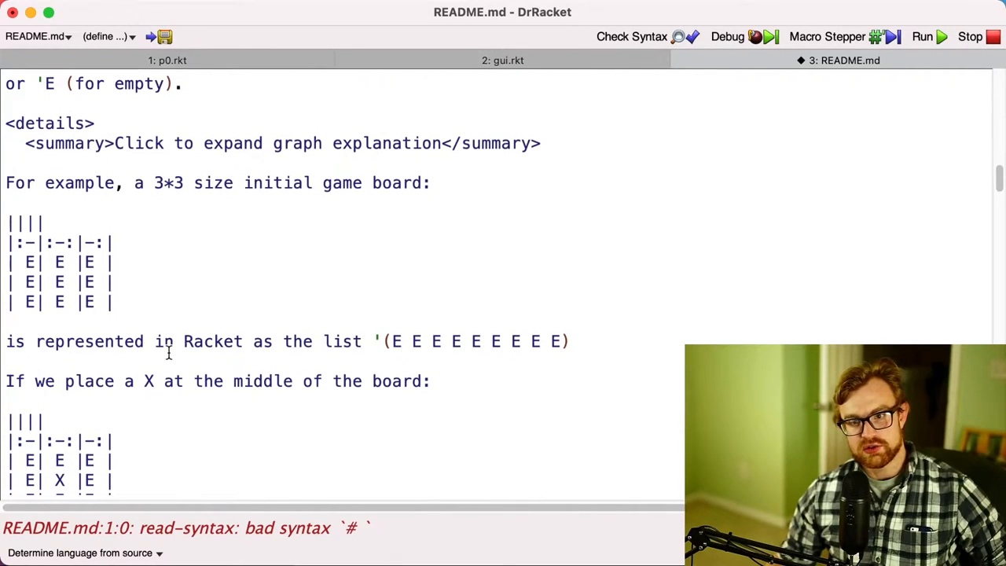
scroll(down, 3)
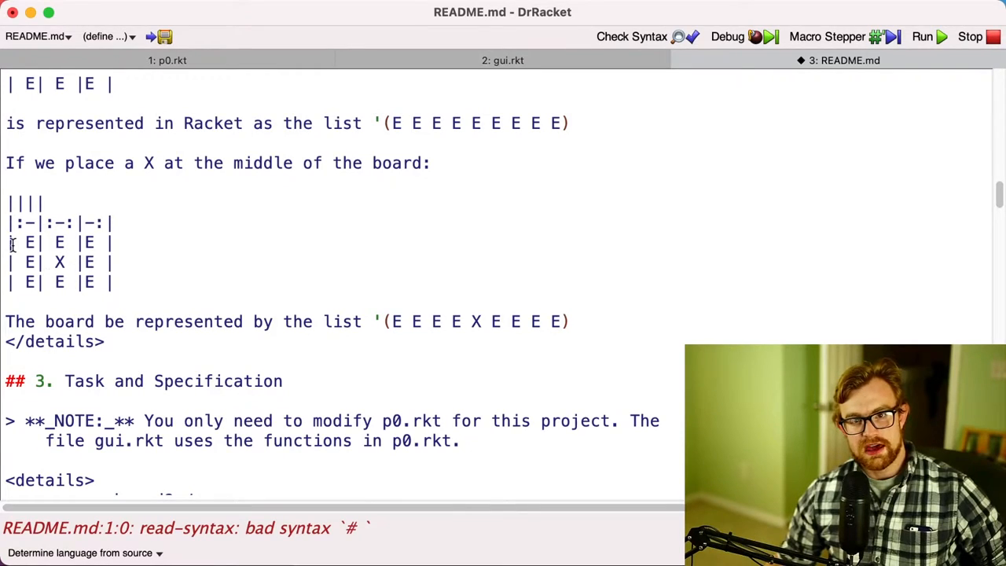
mouse_move(60, 261)
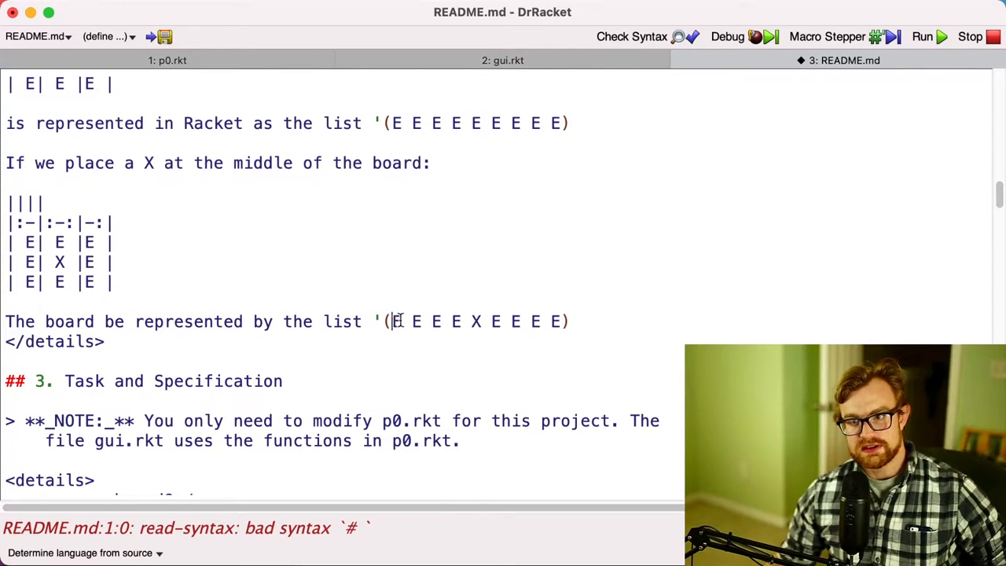
drag(390, 321, 443, 321)
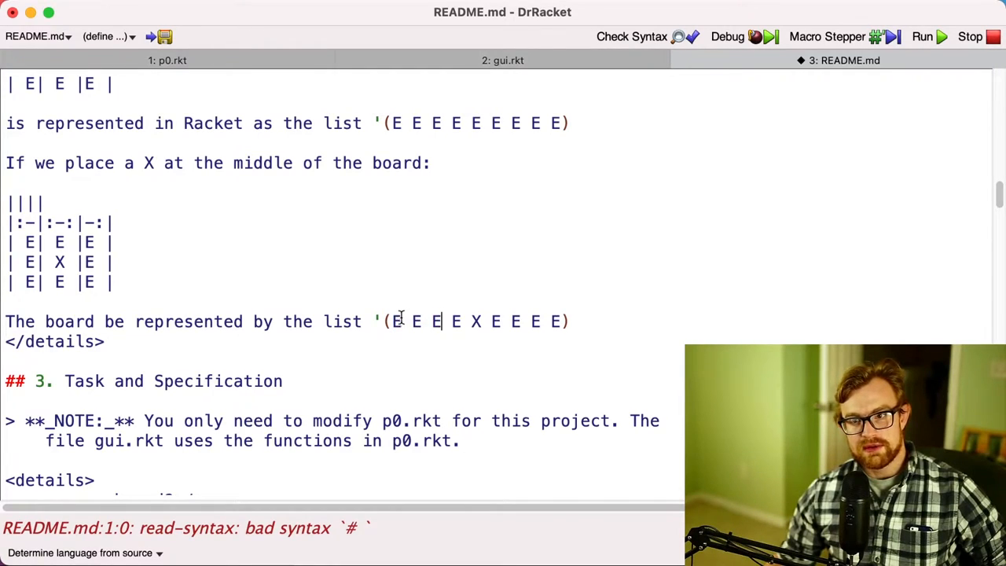
drag(392, 320, 444, 320)
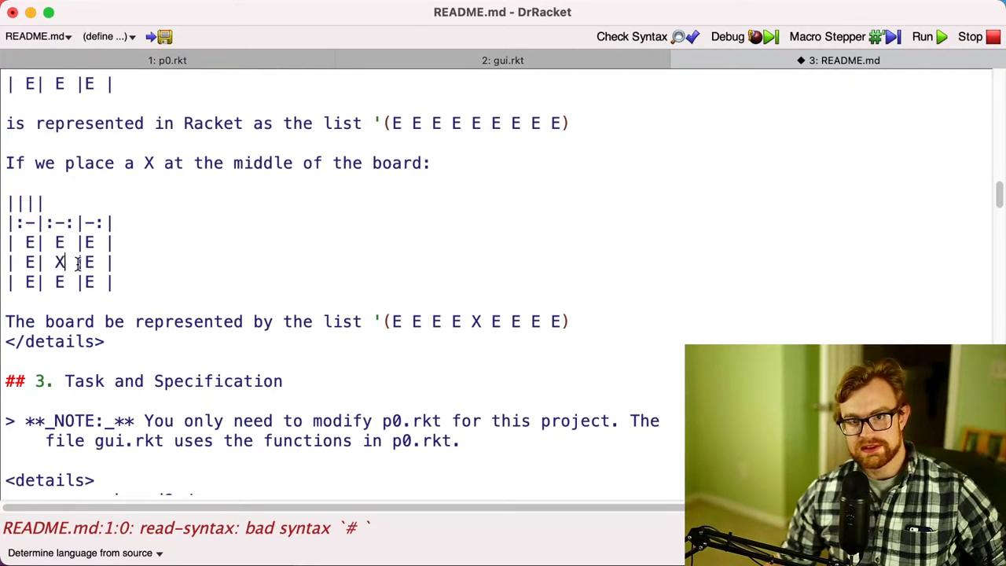
double_click(58, 261)
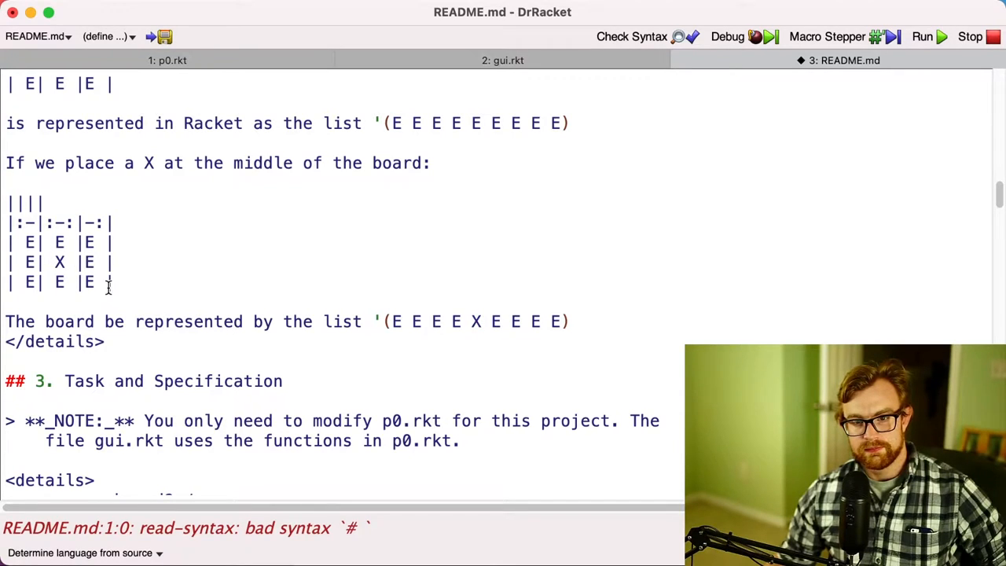
Scroll to section 3.0 (board? lst) and point at the validity rules for a board
scroll(down, 3)
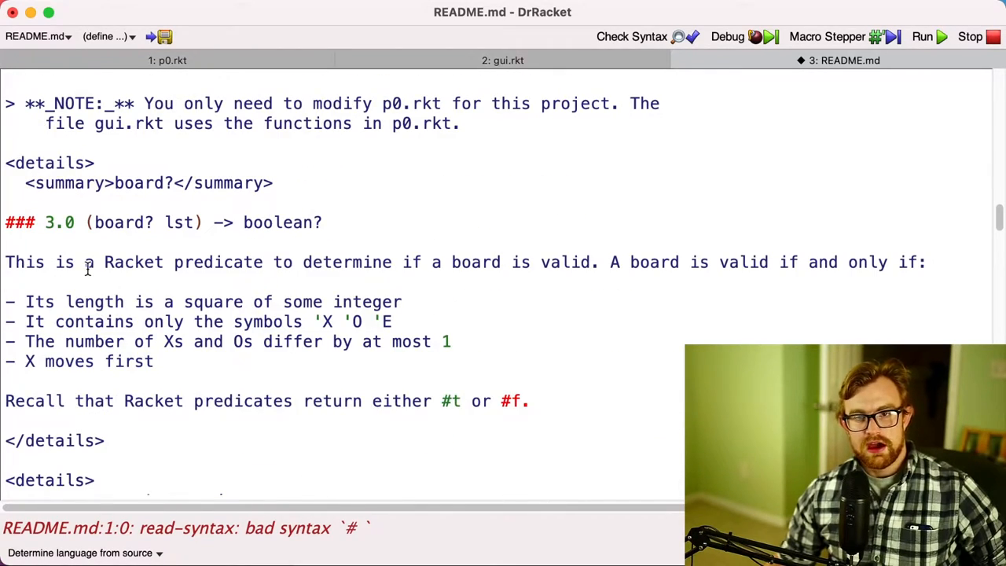
scroll(down, 3)
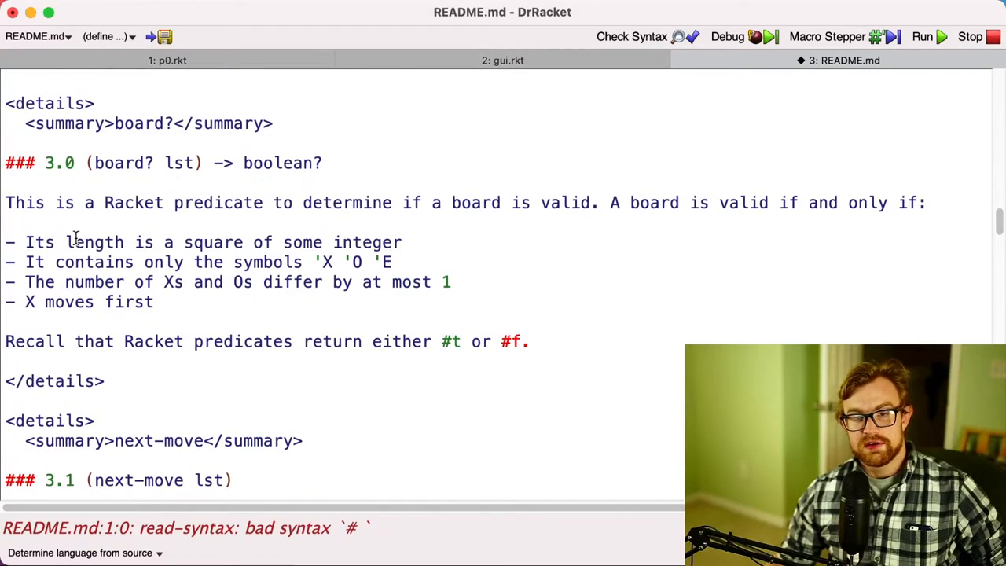
scroll(up, 3)
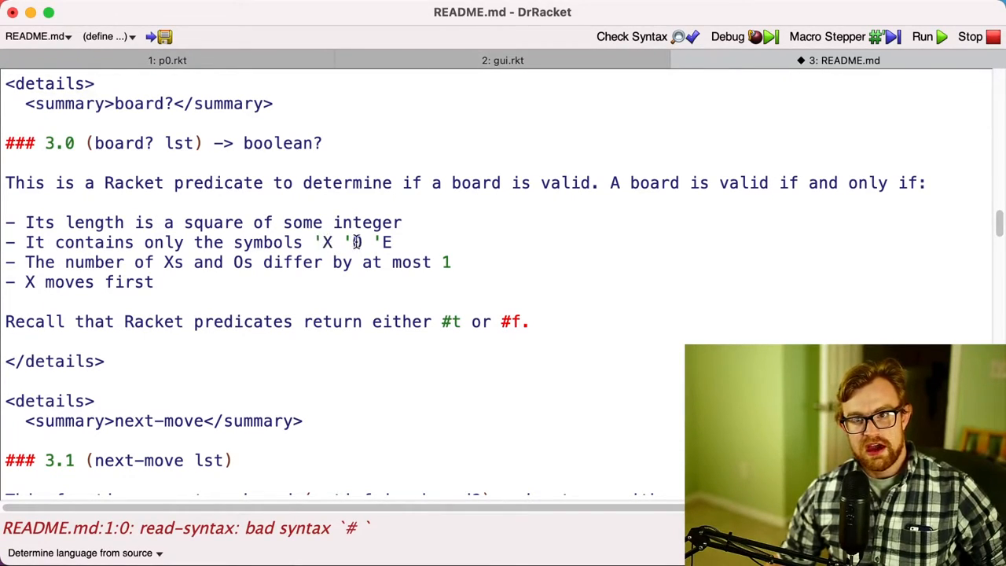
click(402, 223)
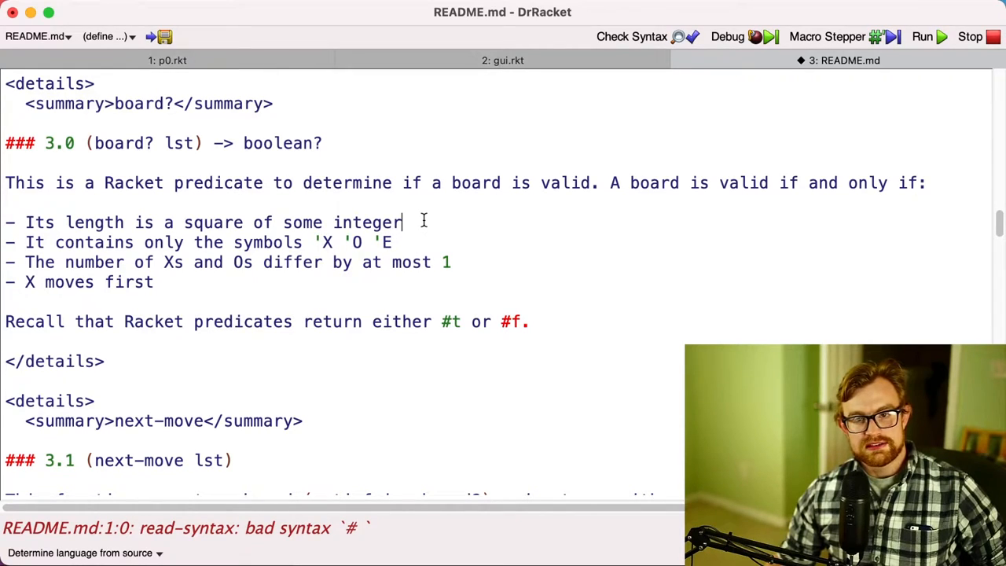
mouse_move(220, 260)
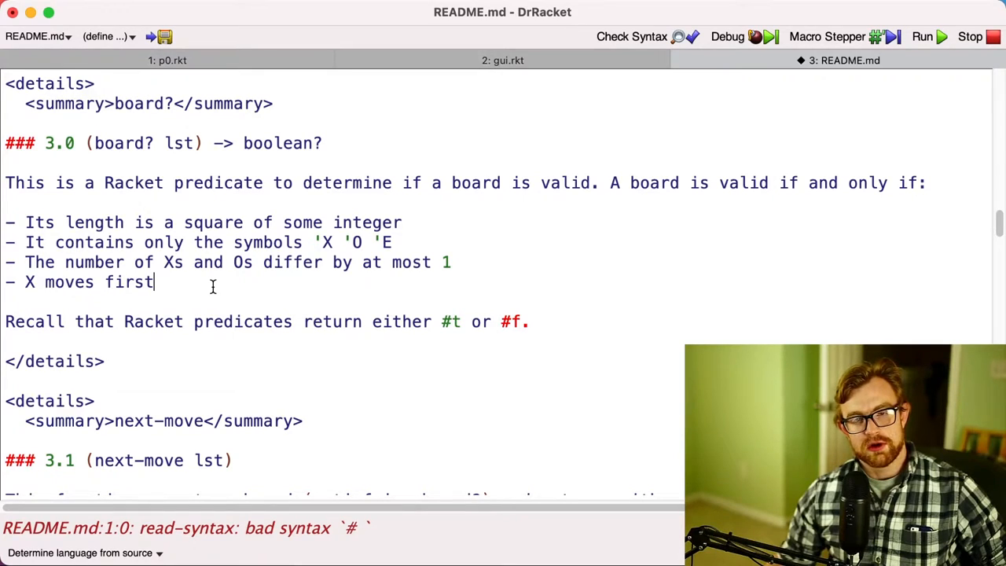
scroll(up, 3)
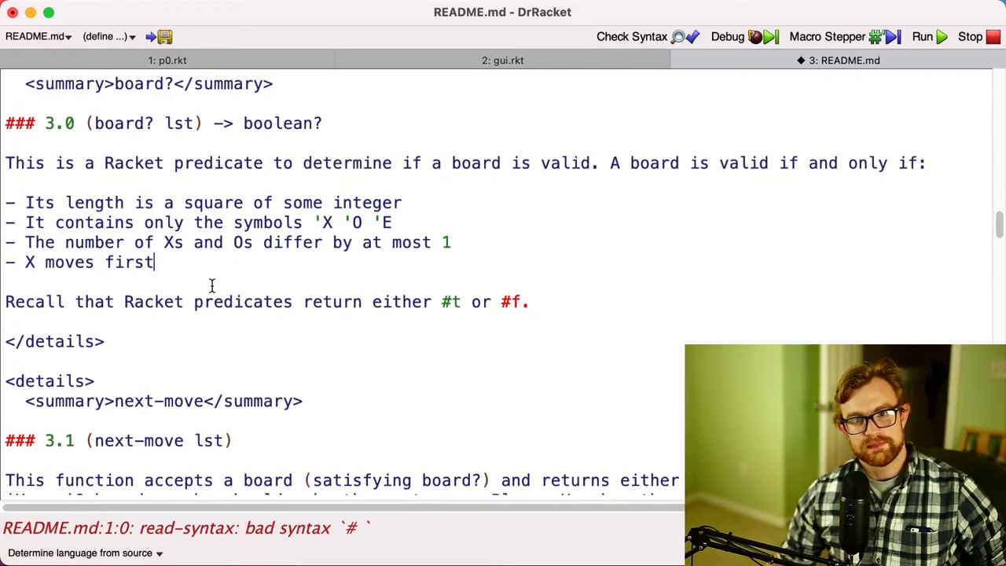
scroll(up, 3)
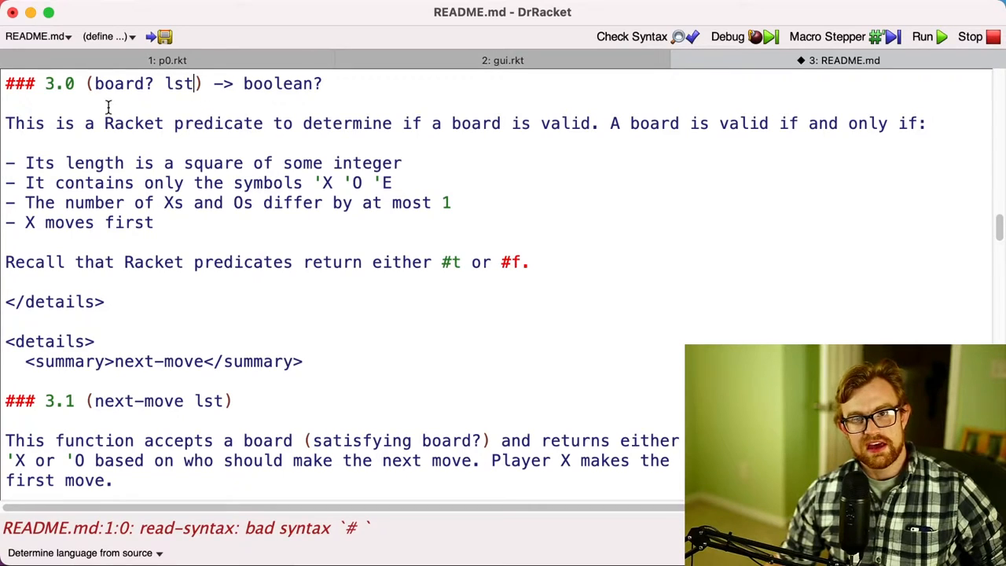
scroll(down, 3)
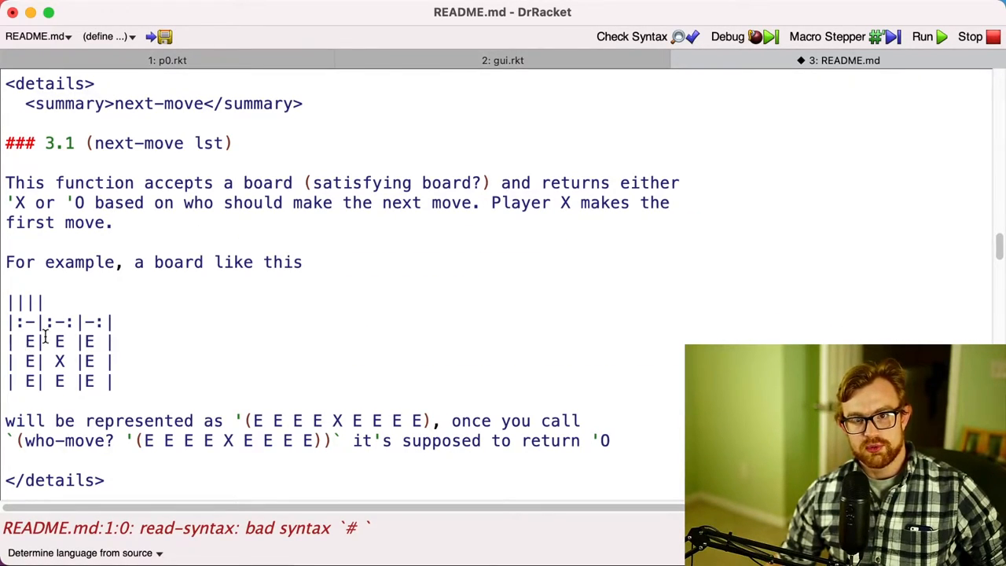
Highlight the X in the next-move example board and scroll back over the section 3.1 spec
double_click(60, 360)
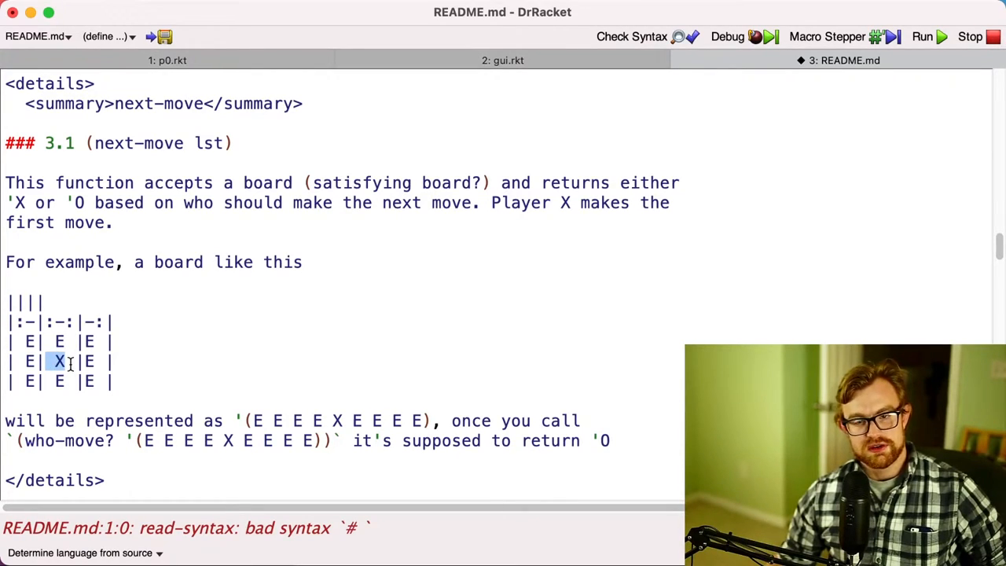
scroll(up, 3)
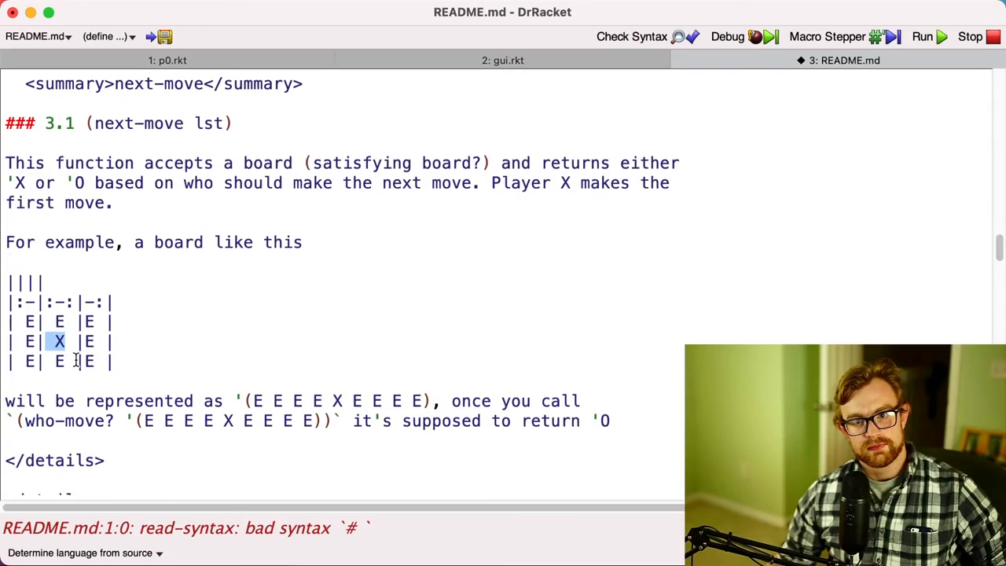
scroll(up, 3)
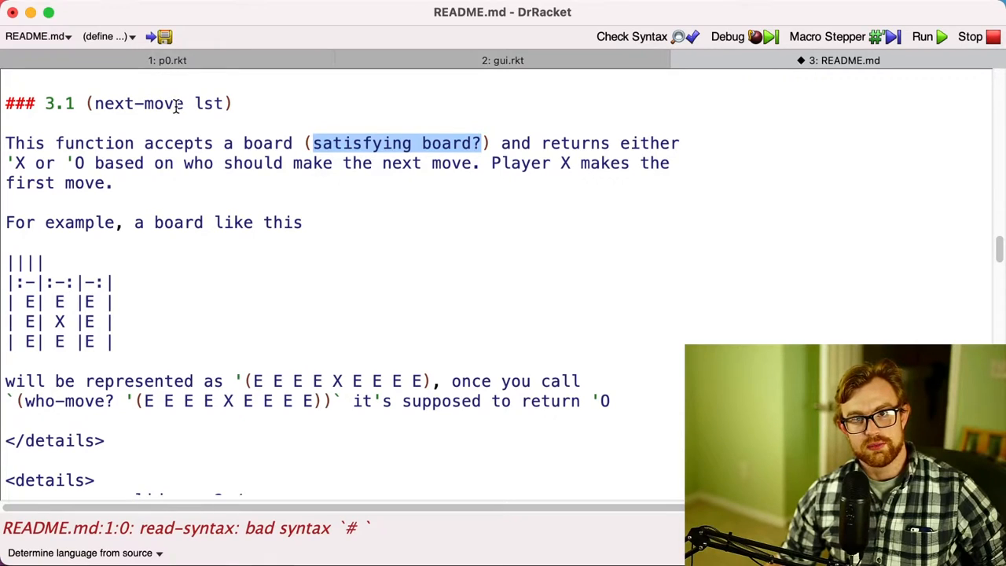
Scroll to the valid-move? section and highlight its row and player arguments, then reach the N*N hint
scroll(down, 3)
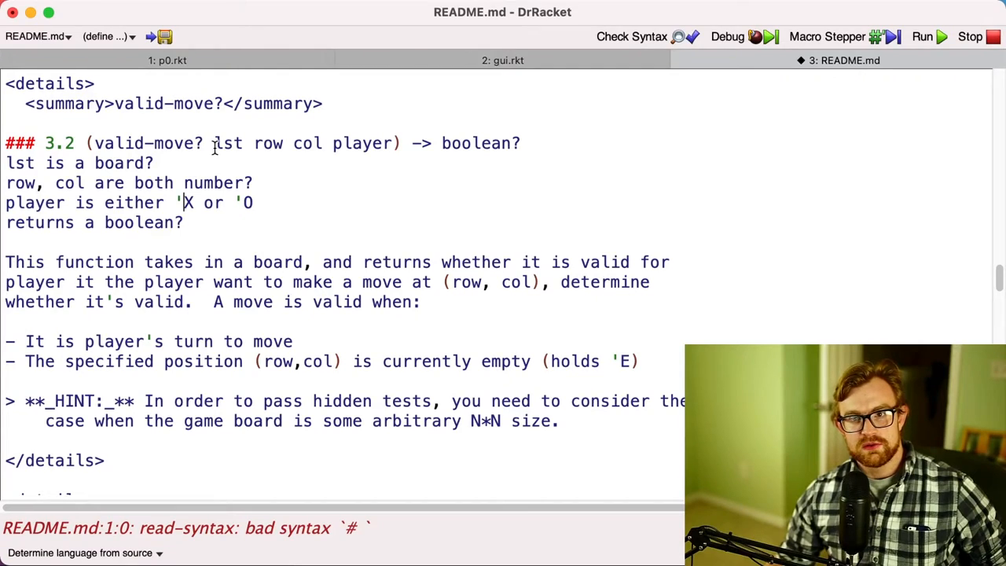
double_click(267, 143)
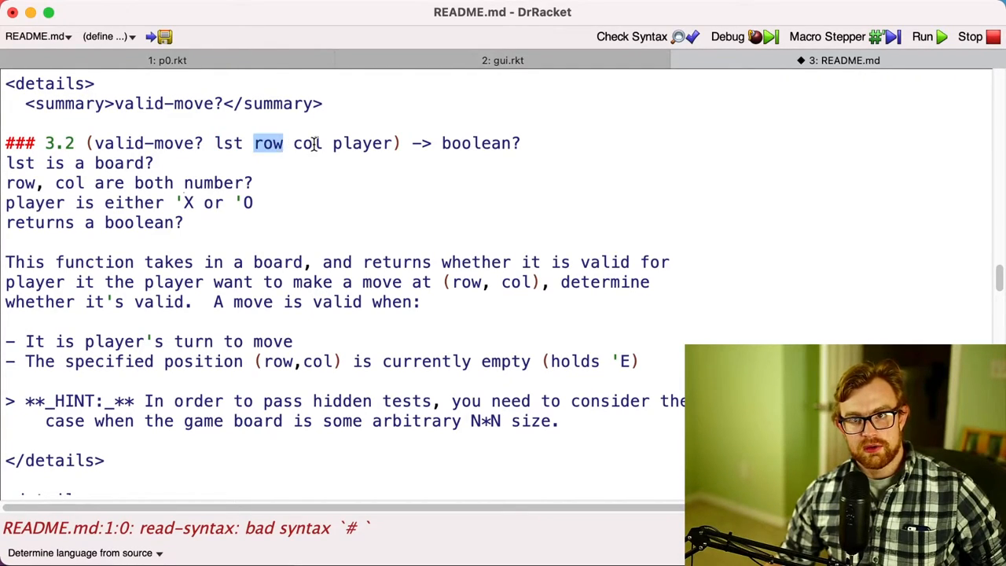
double_click(362, 143)
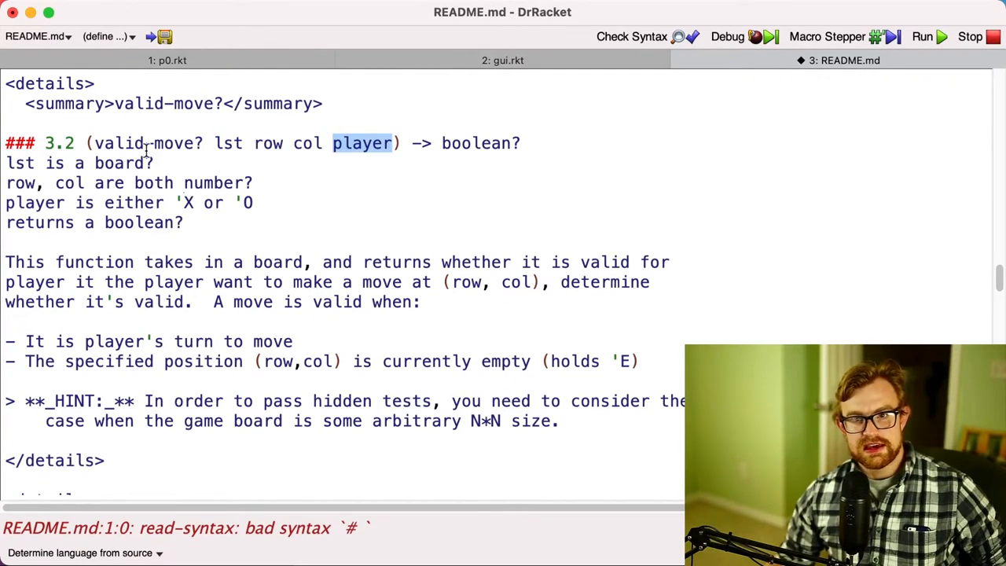
mouse_move(185, 281)
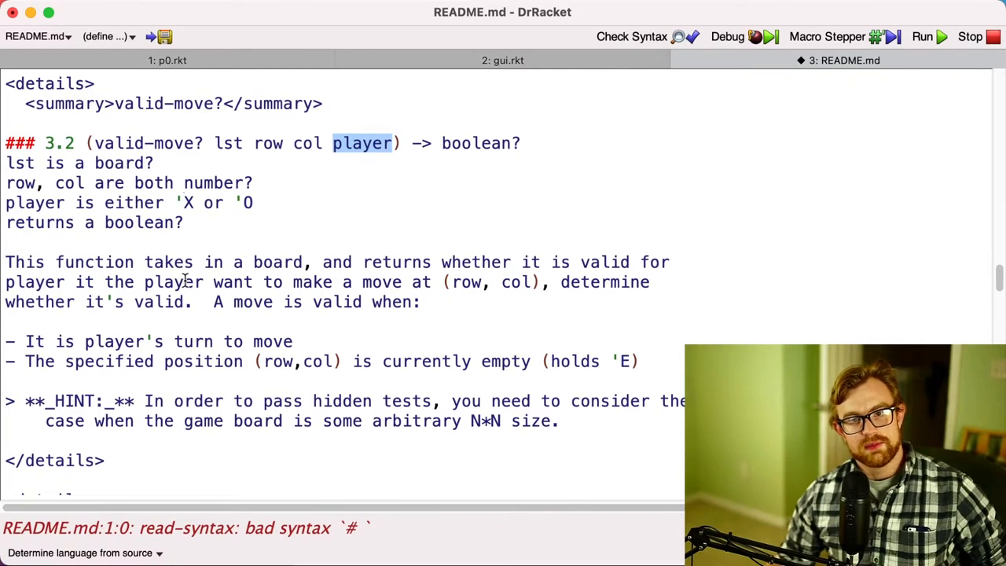
scroll(down, 3)
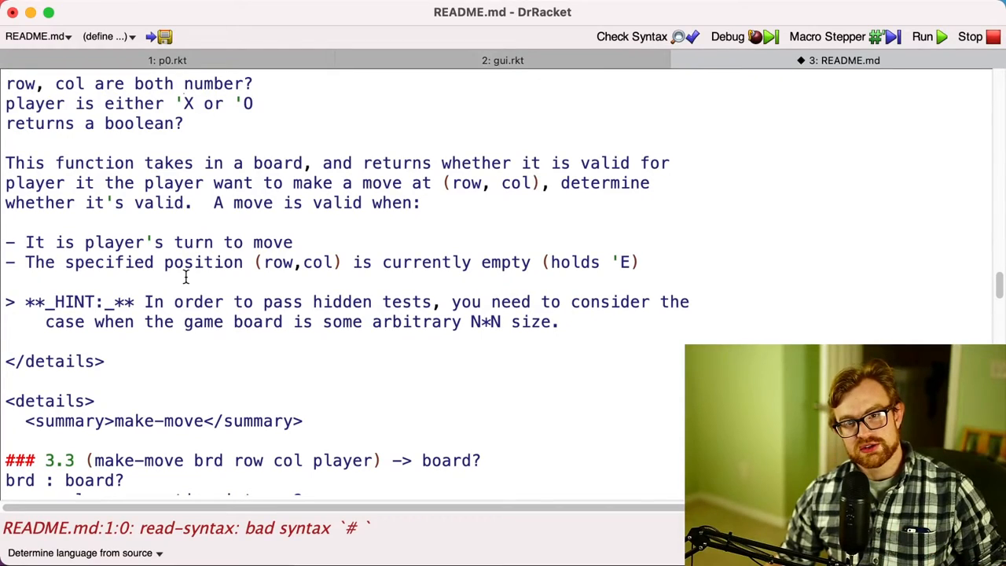
mouse_move(179, 252)
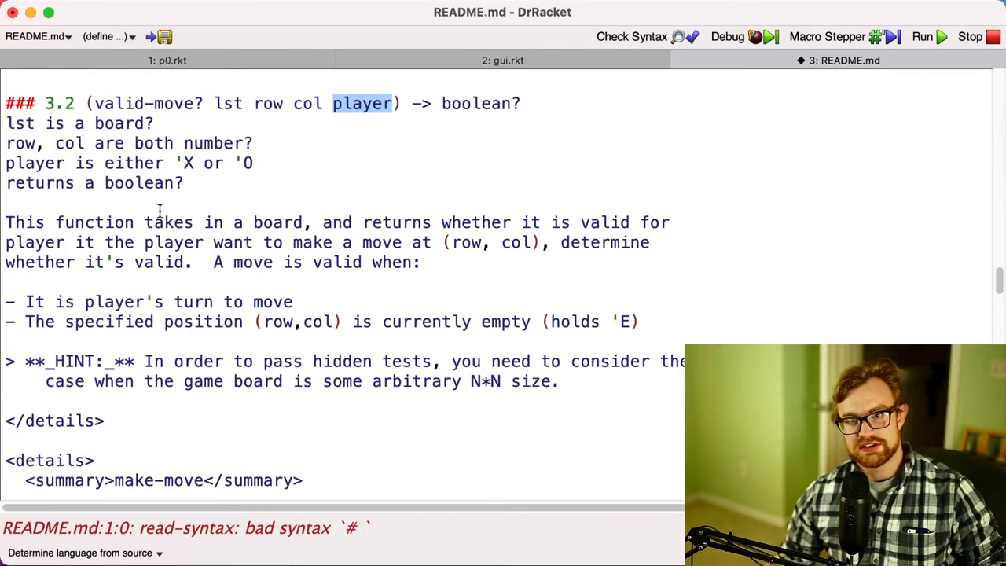
Scroll to make-move and point out its row and player arguments in the signature
scroll(down, 3)
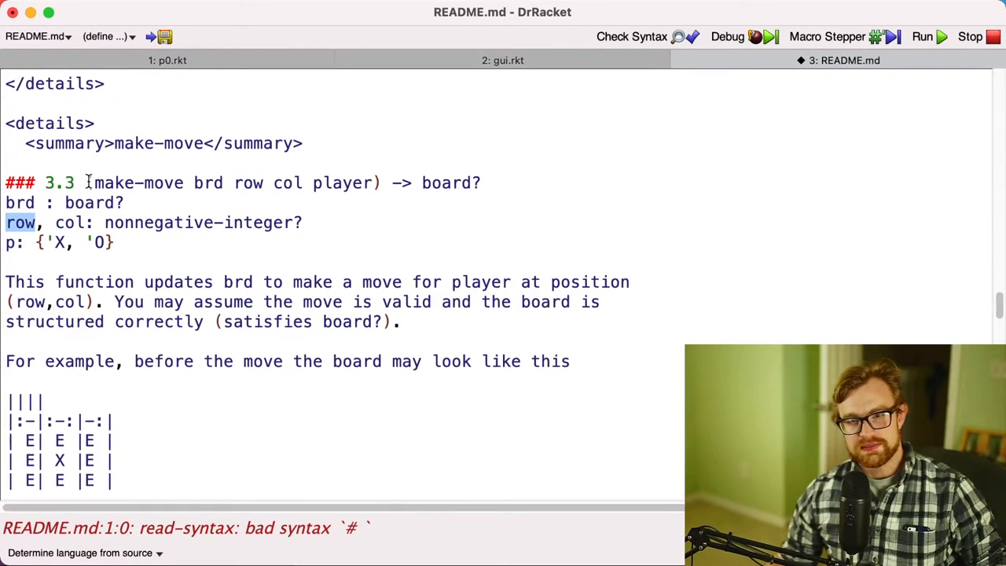
double_click(249, 183)
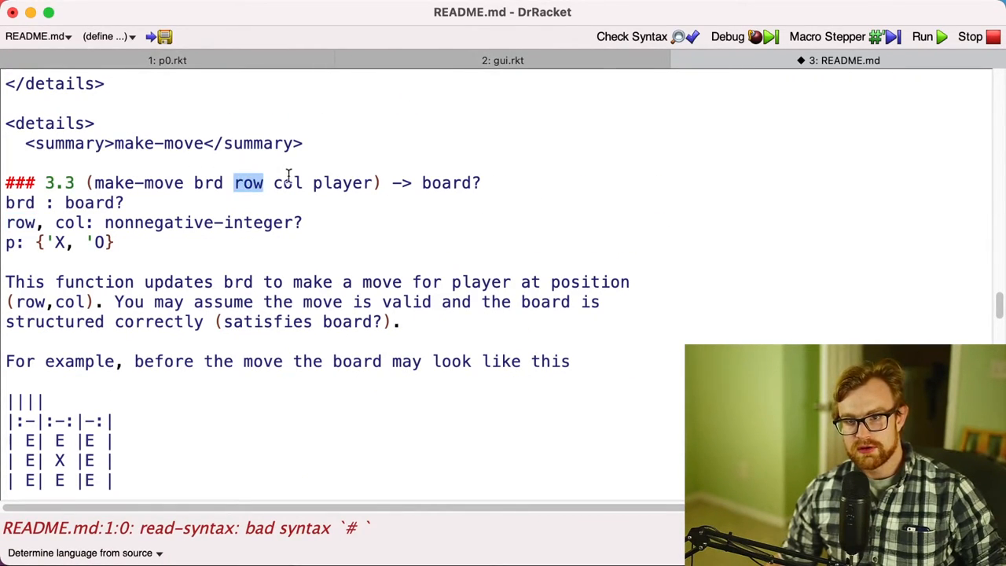
double_click(342, 182)
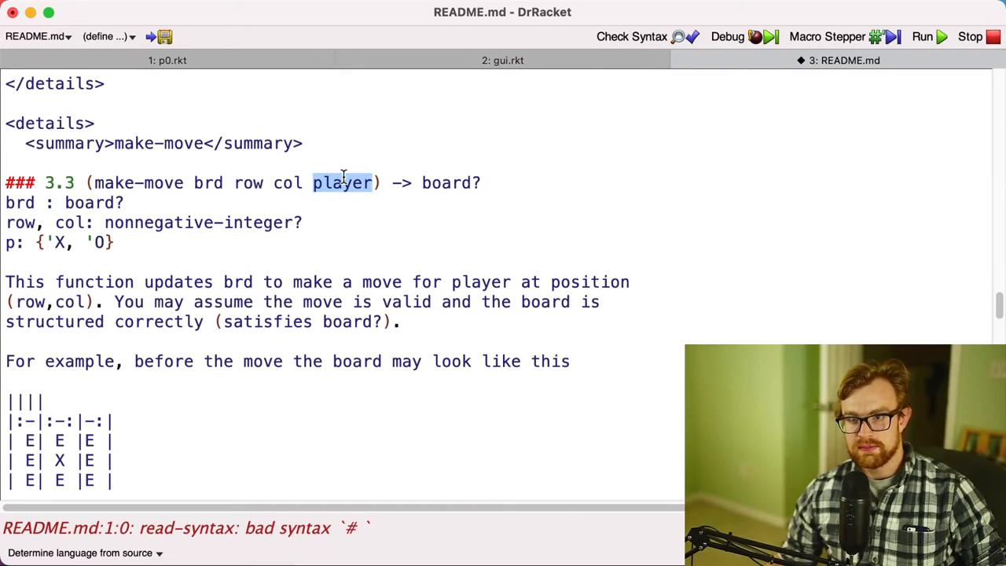
click(145, 242)
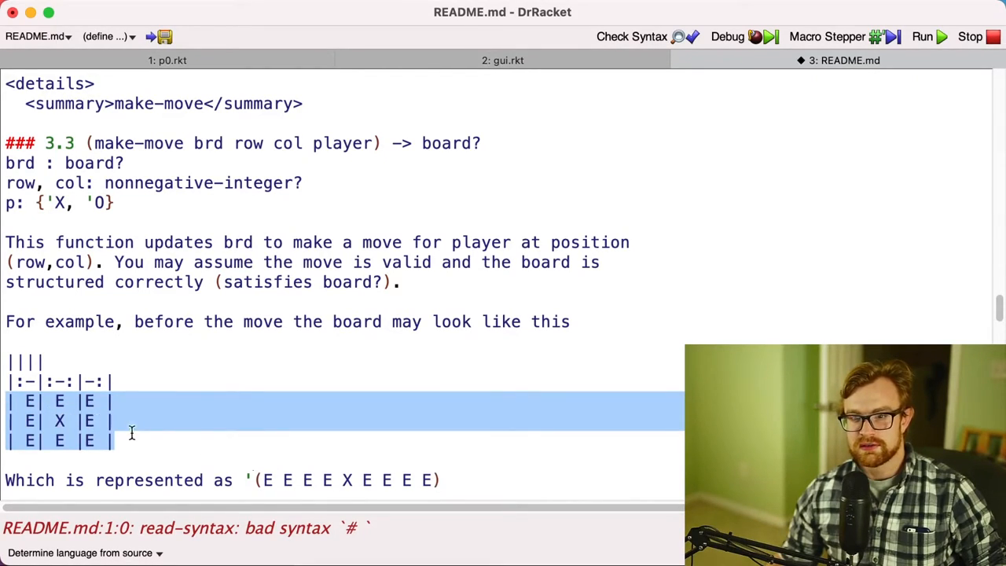
Reach the example and mark the expected result '(O E E E X E E E E)
scroll(down, 3)
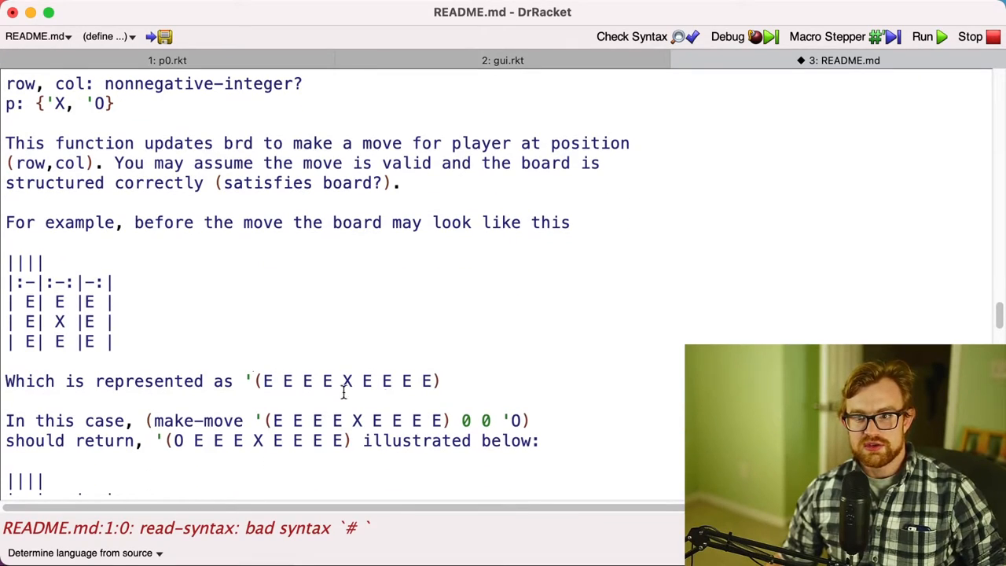
mouse_move(525, 418)
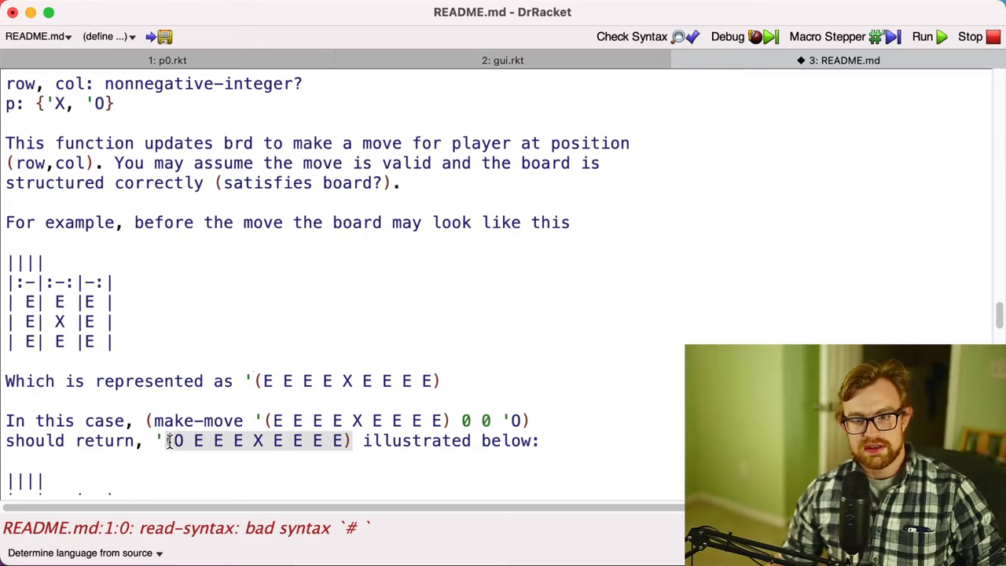
drag(169, 440, 354, 440)
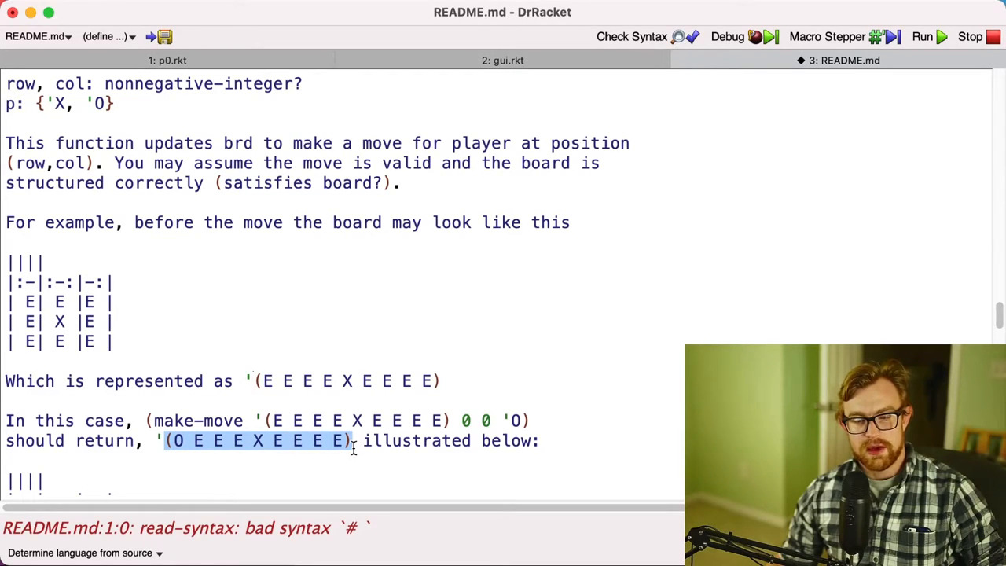
Scroll to winner? and point out its return values 'X, 'O or #f in the description
scroll(down, 3)
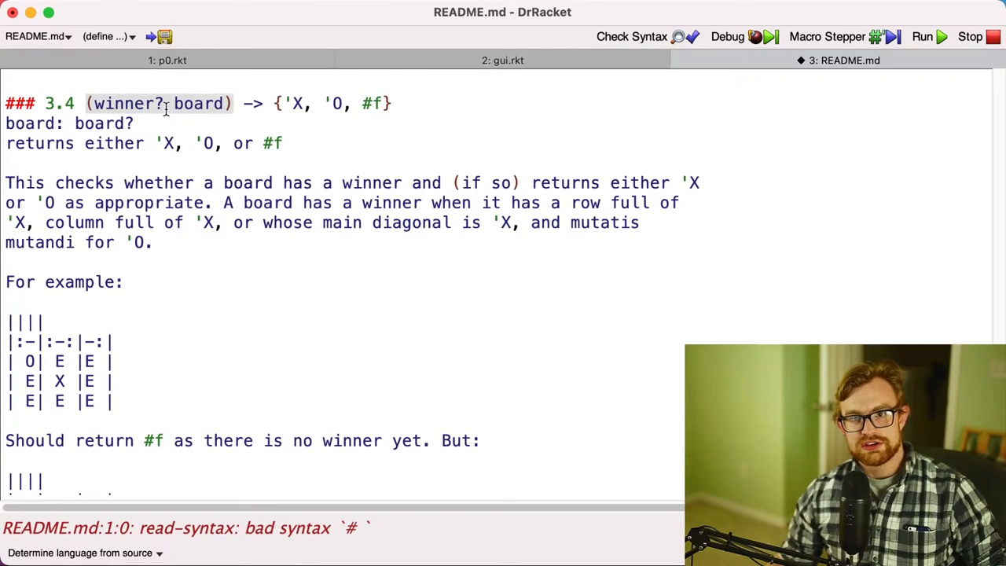
click(156, 143)
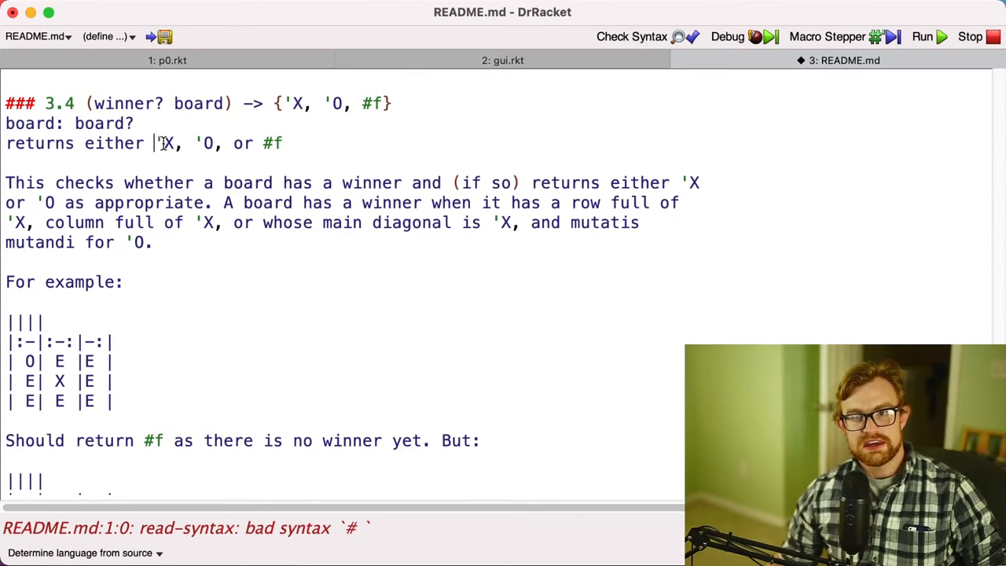
double_click(205, 143)
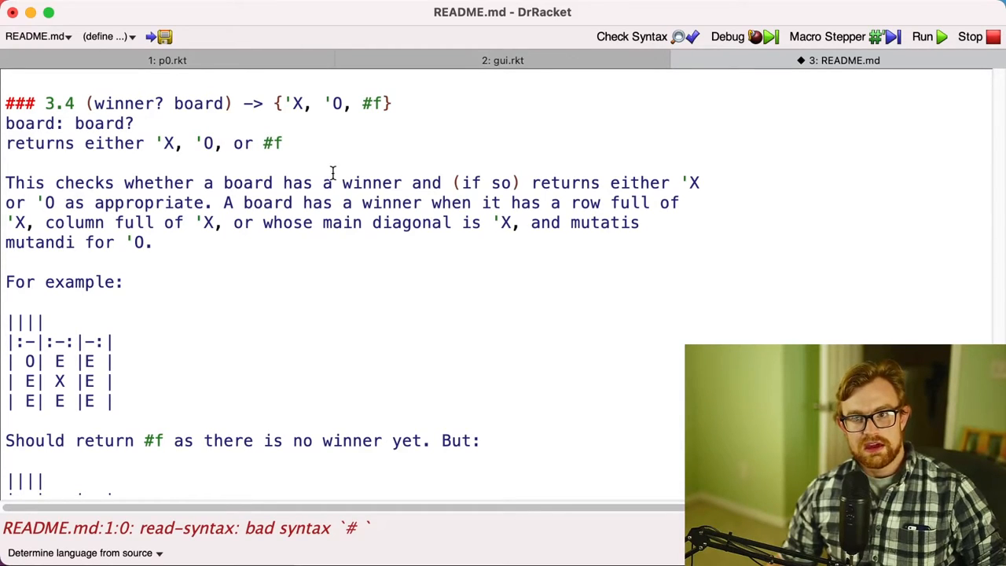
mouse_move(180, 143)
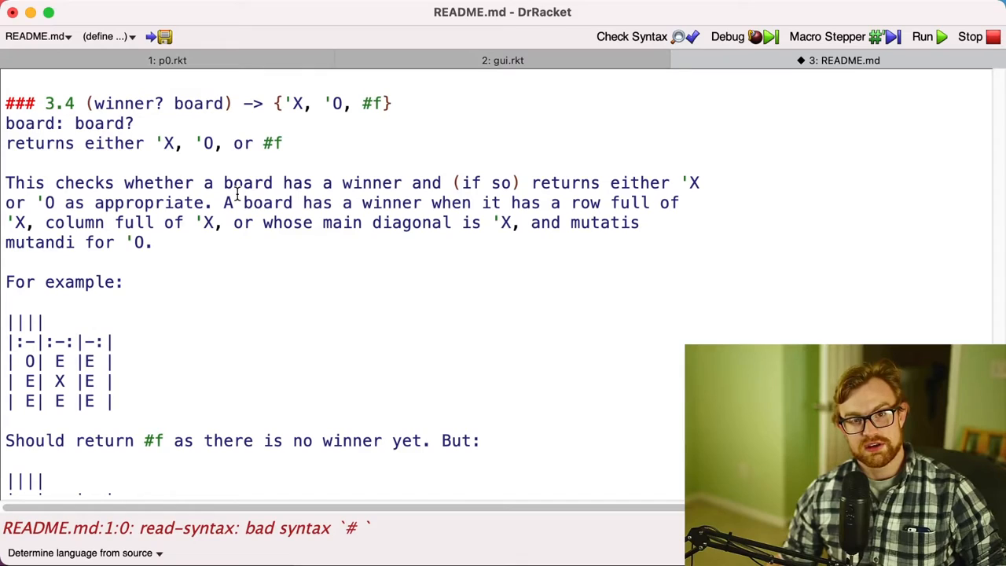
Scroll to the calculate-next-move MiniMax section, then switch back to the tic-tac-toe World window
scroll(down, 3)
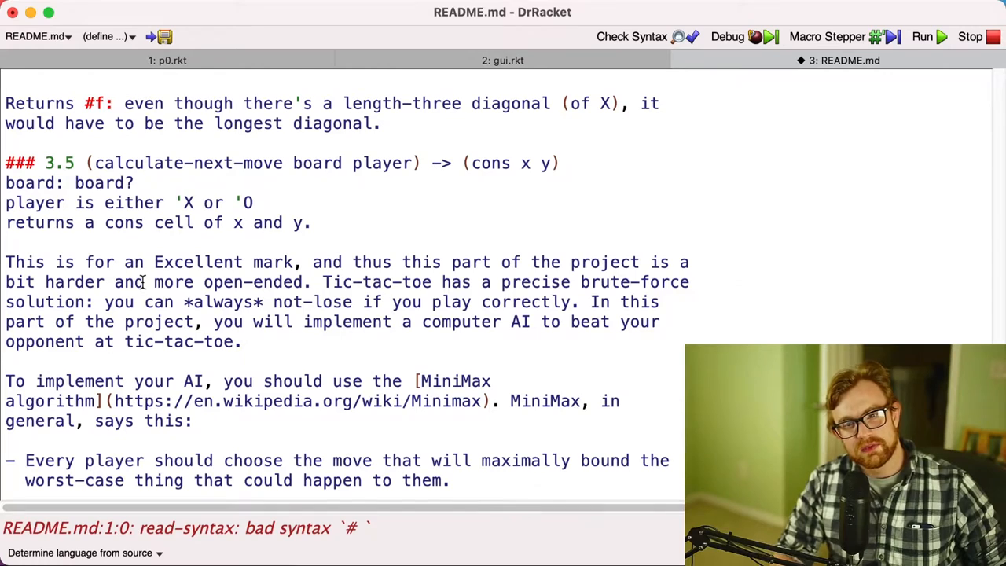
click(921, 37)
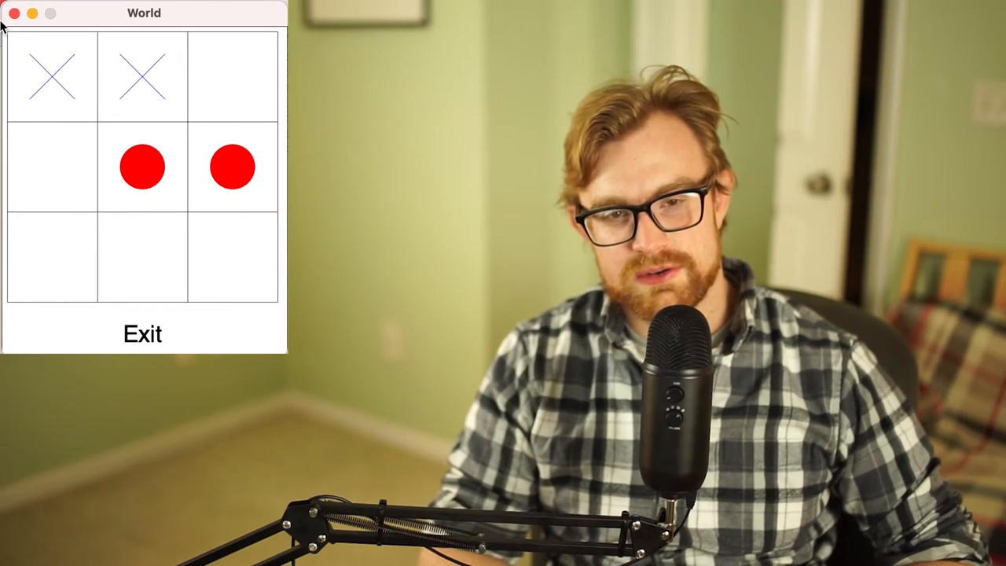
Bring the 3x3 World game window to the front to review the board before closing it
click(230, 76)
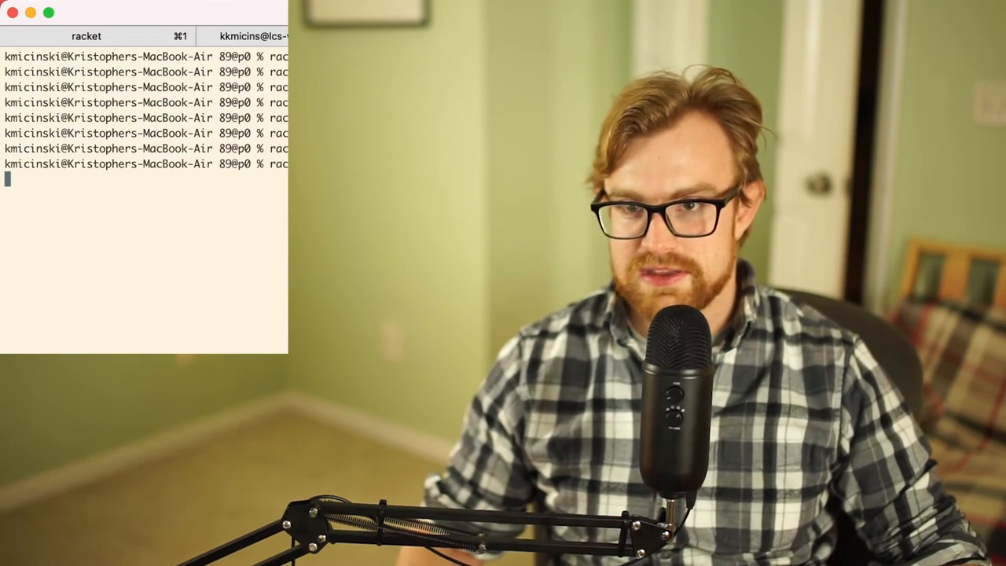
Rerun racket gui.rkt from the terminal and attempt an X move on the board
key(Return)
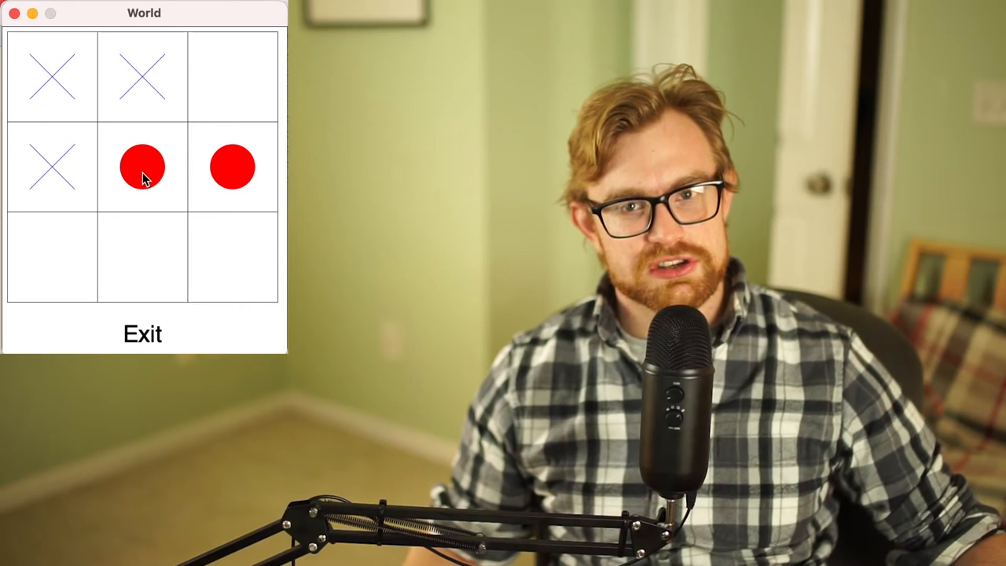
click(50, 259)
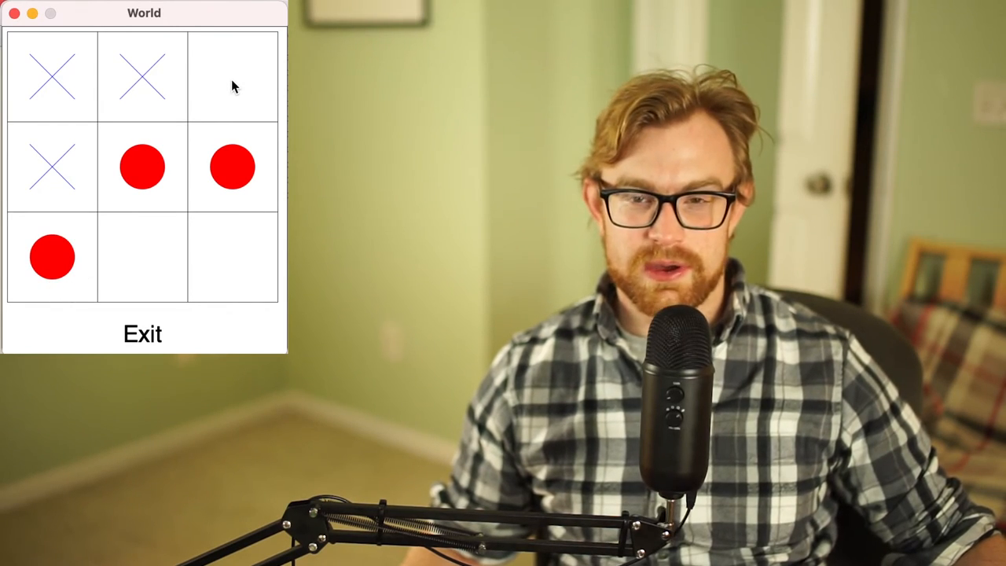
Play X in the bottom-left square, then launch racket gui.rkt -k 5 for a 5x5 board
click(52, 256)
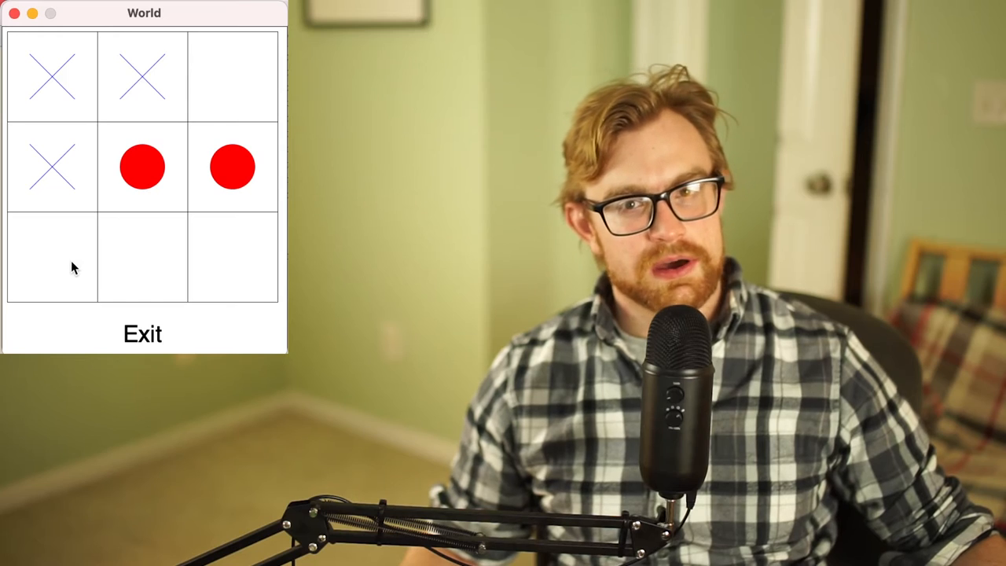
click(53, 256)
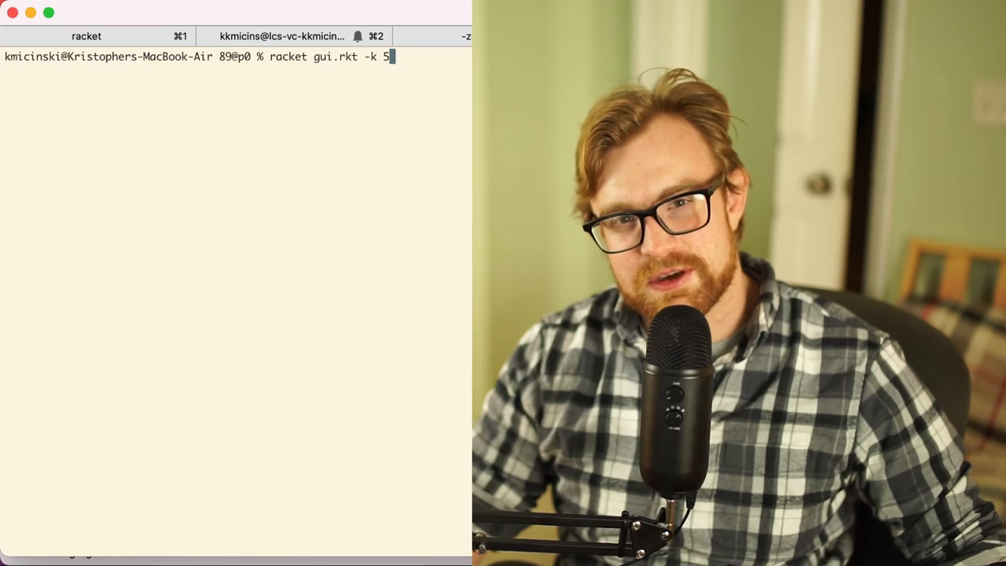
key(Return)
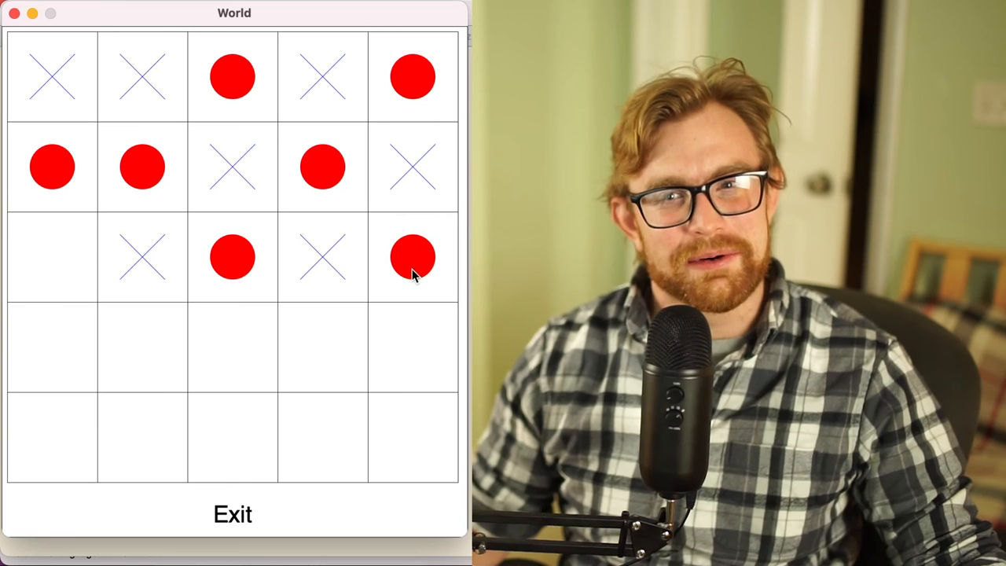
mouse_move(393, 367)
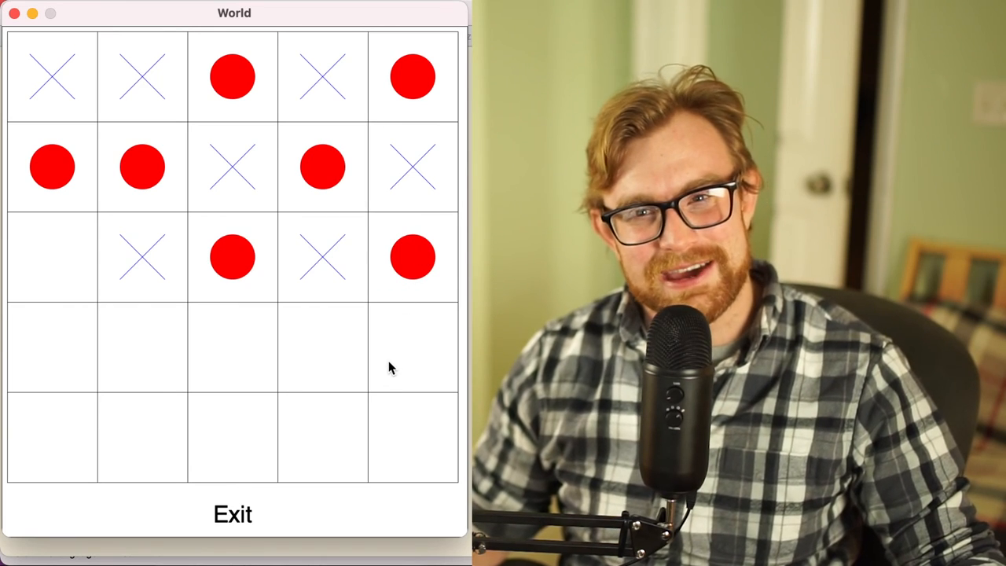